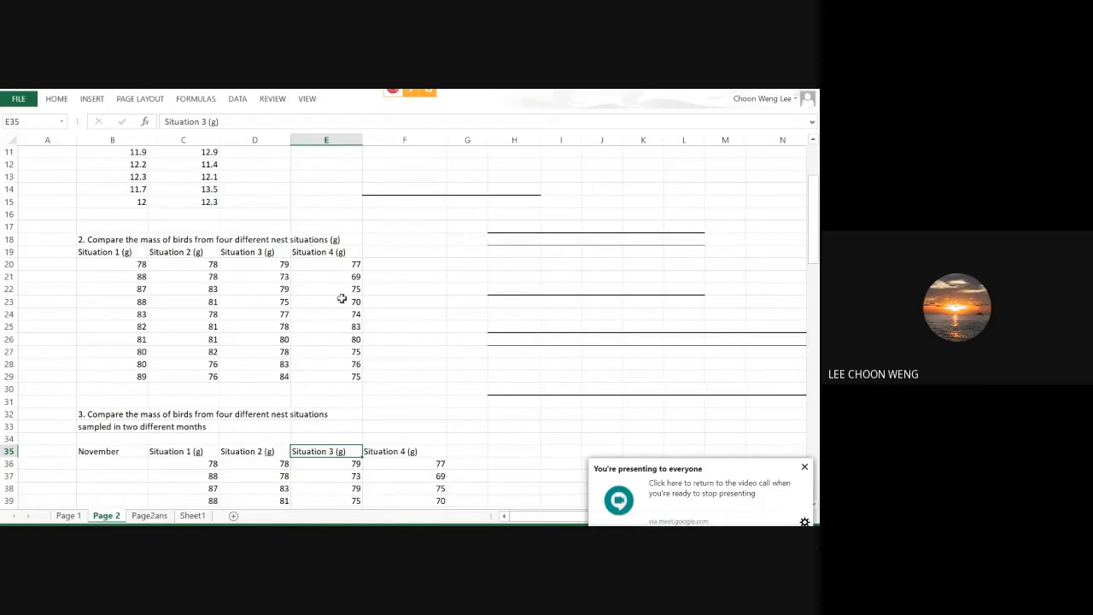
mouse_move(357, 345)
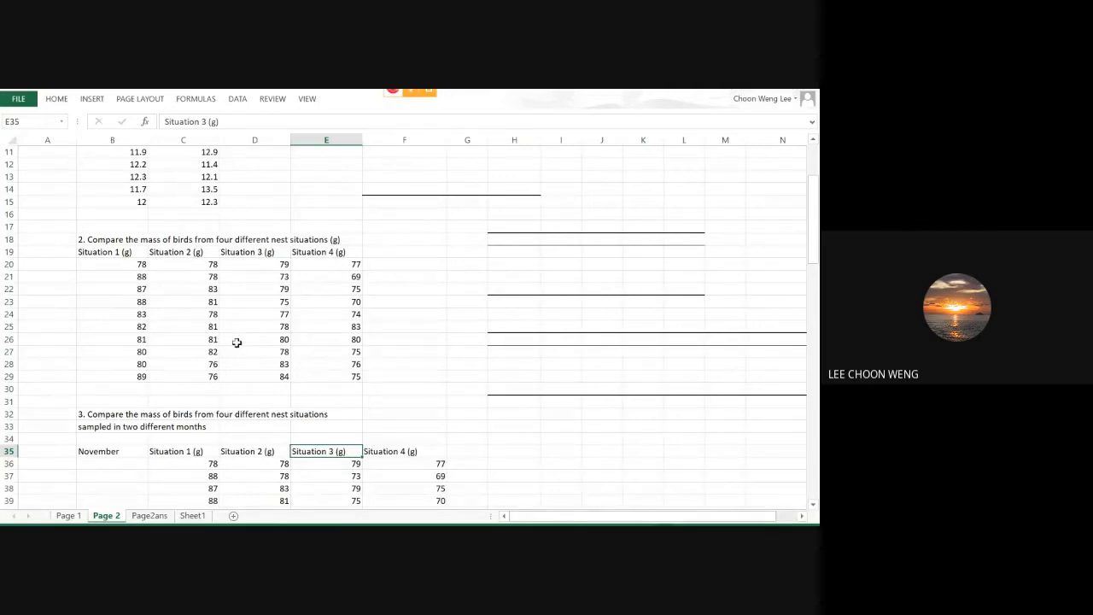
Copy the November and January tables and paste them beside the originals at H31
scroll(down, 3)
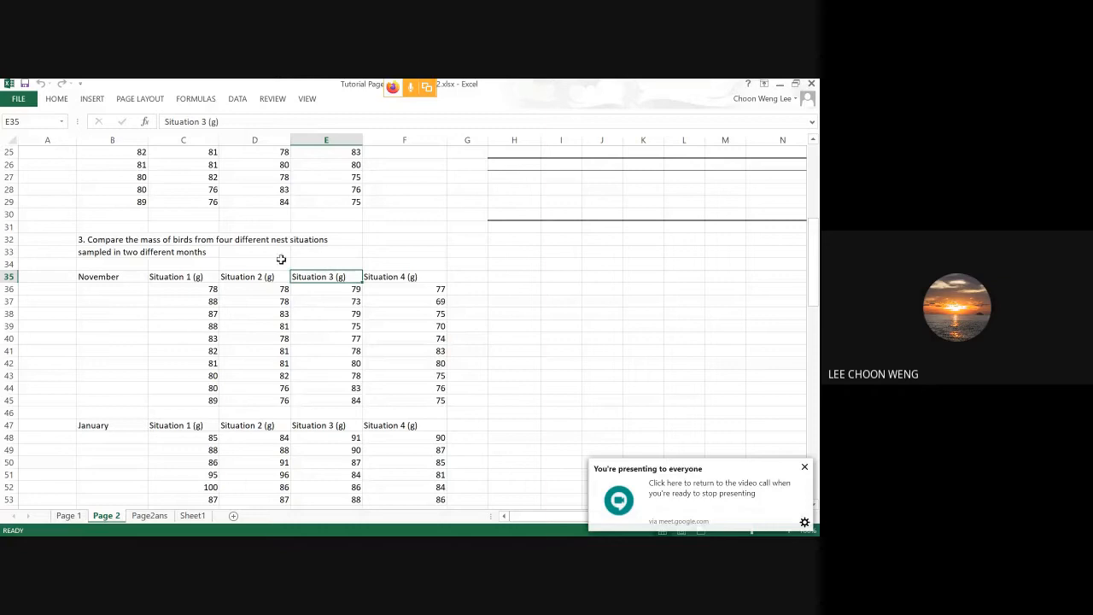
mouse_move(290, 362)
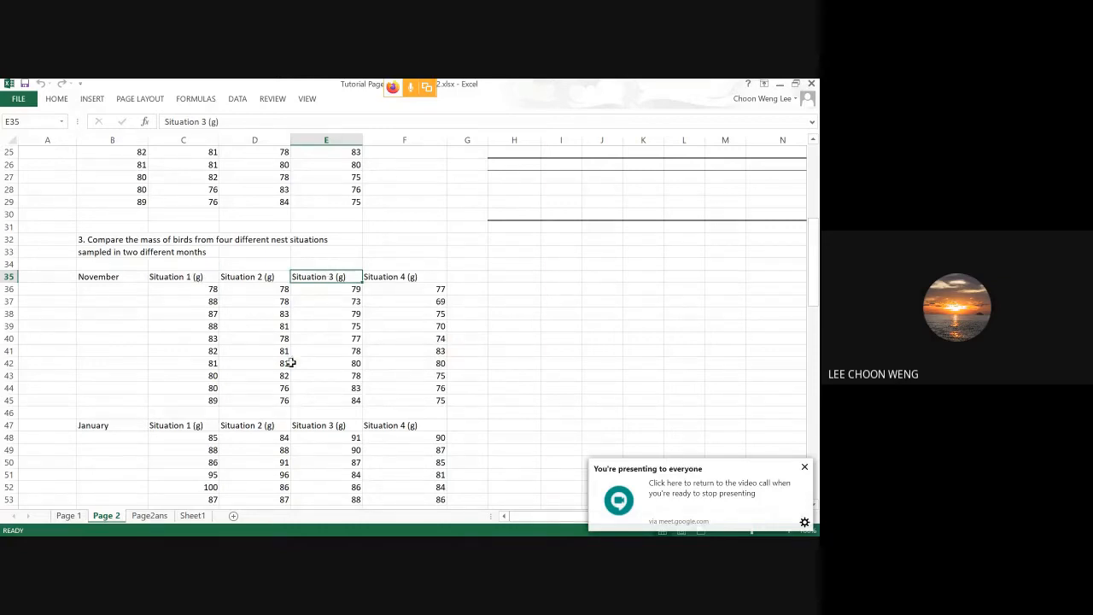
mouse_move(72, 474)
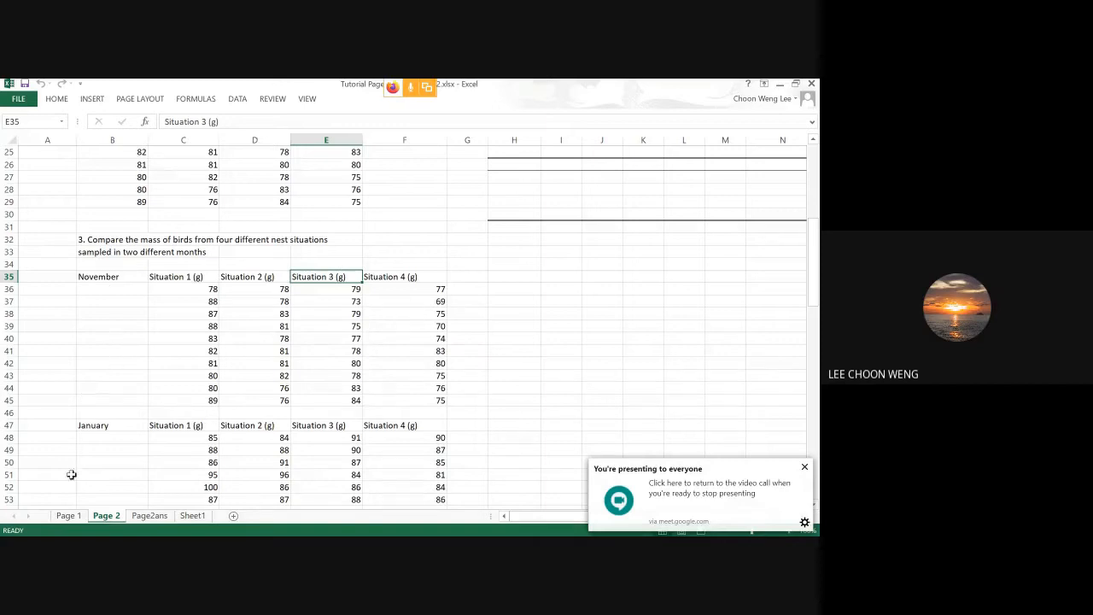
mouse_move(99, 415)
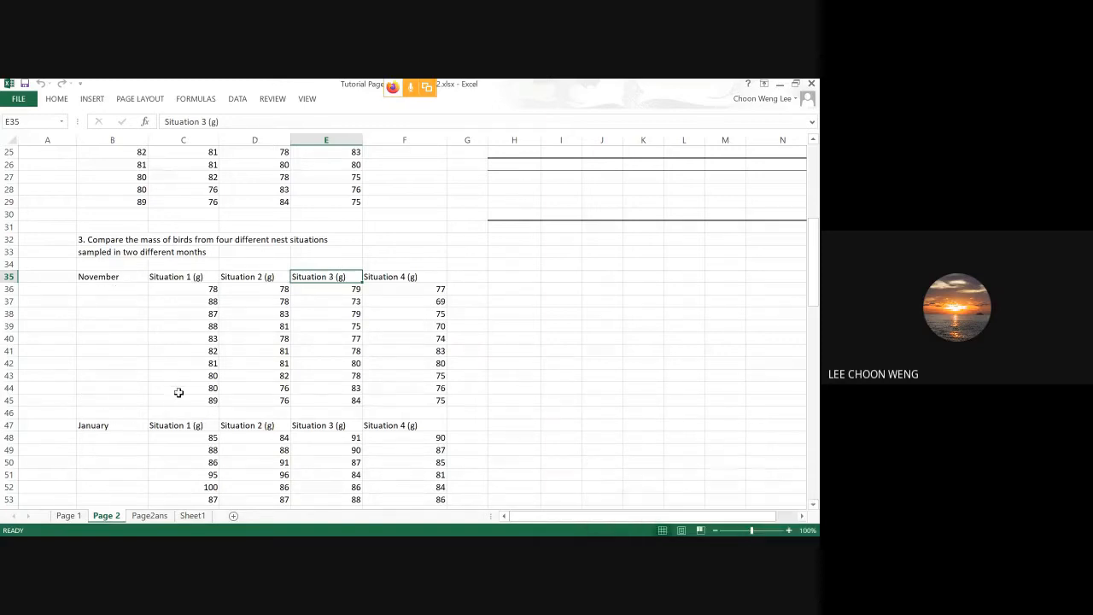
scroll(down, 3)
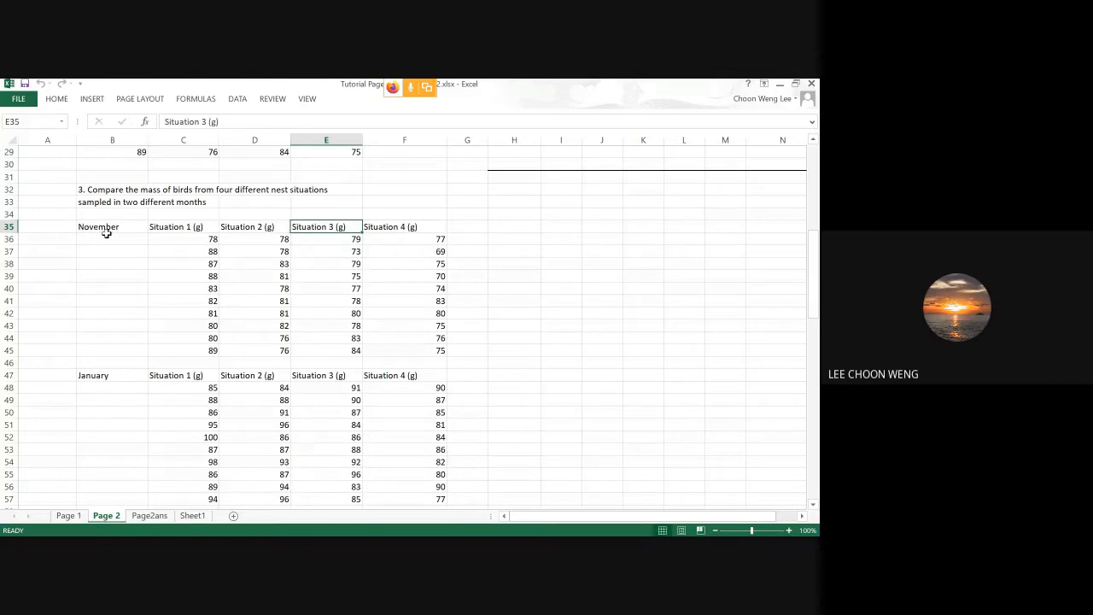
mouse_move(410, 221)
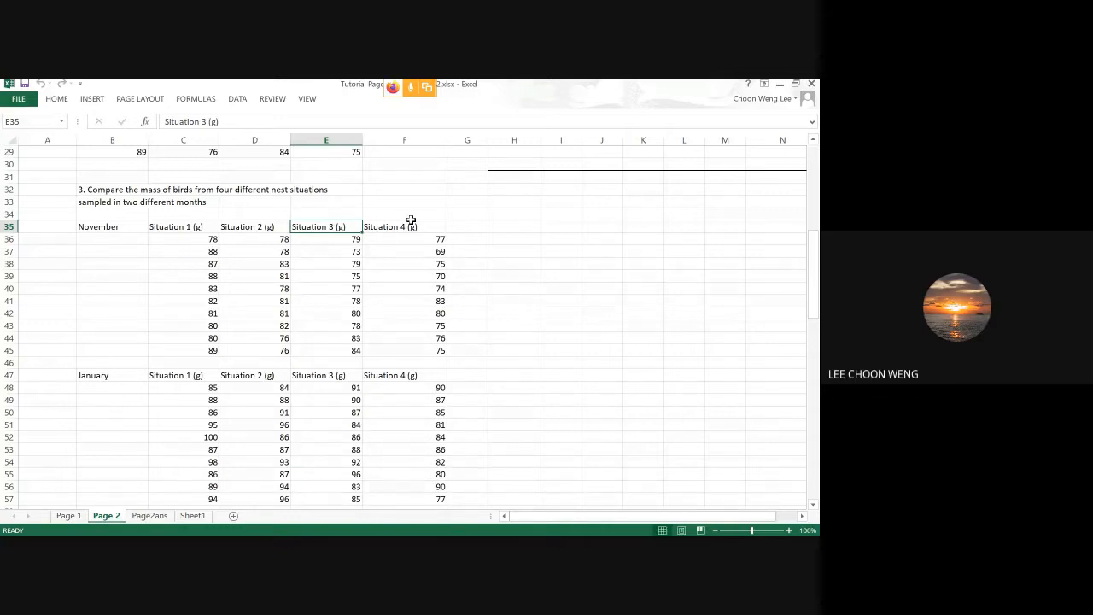
mouse_move(427, 261)
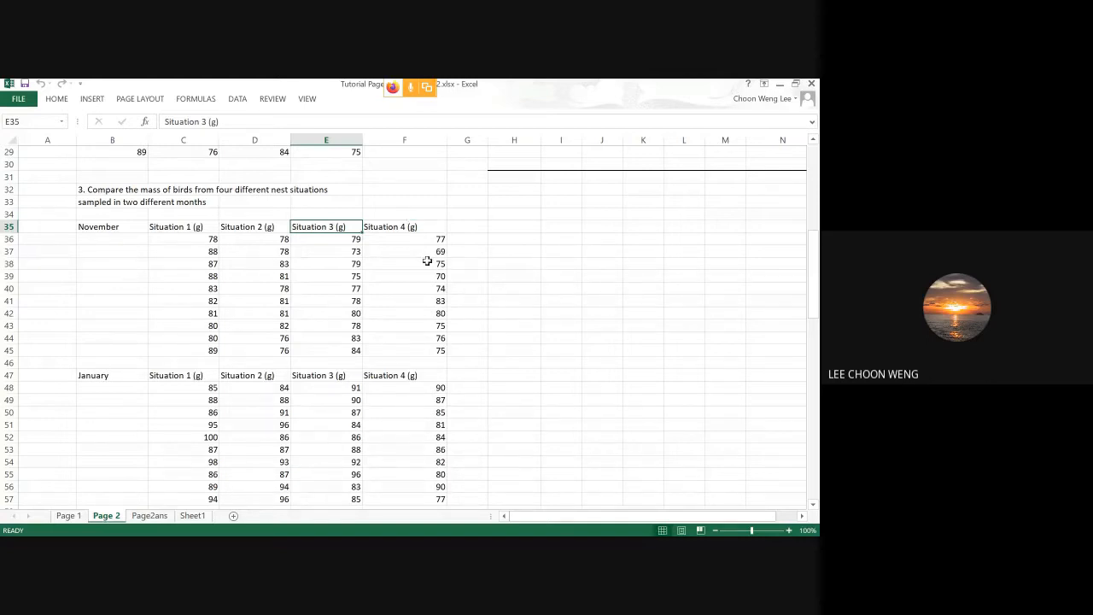
scroll(down, 3)
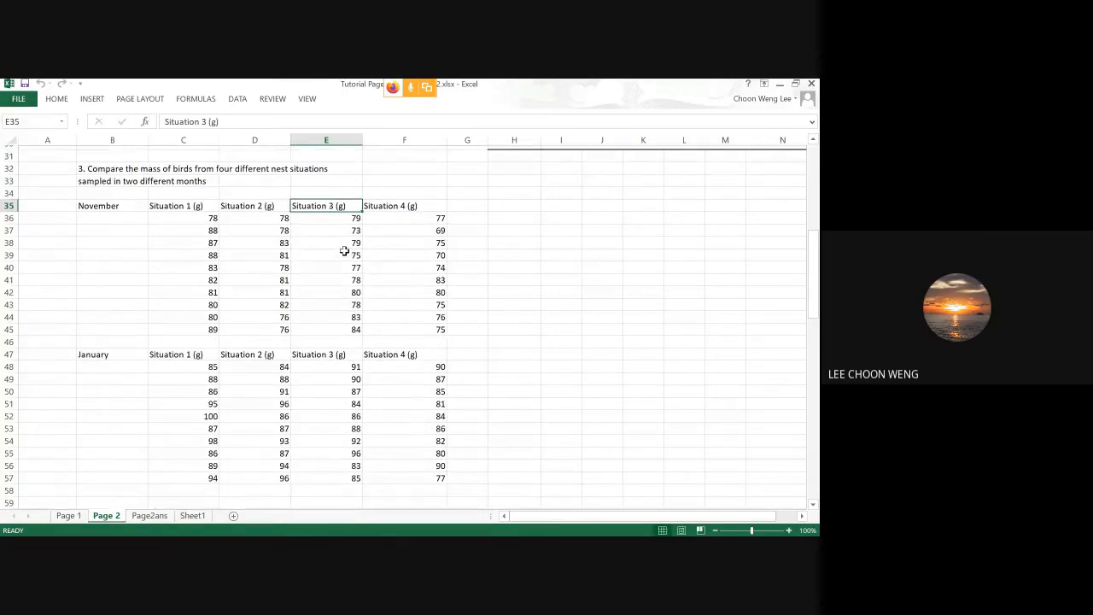
scroll(down, 3)
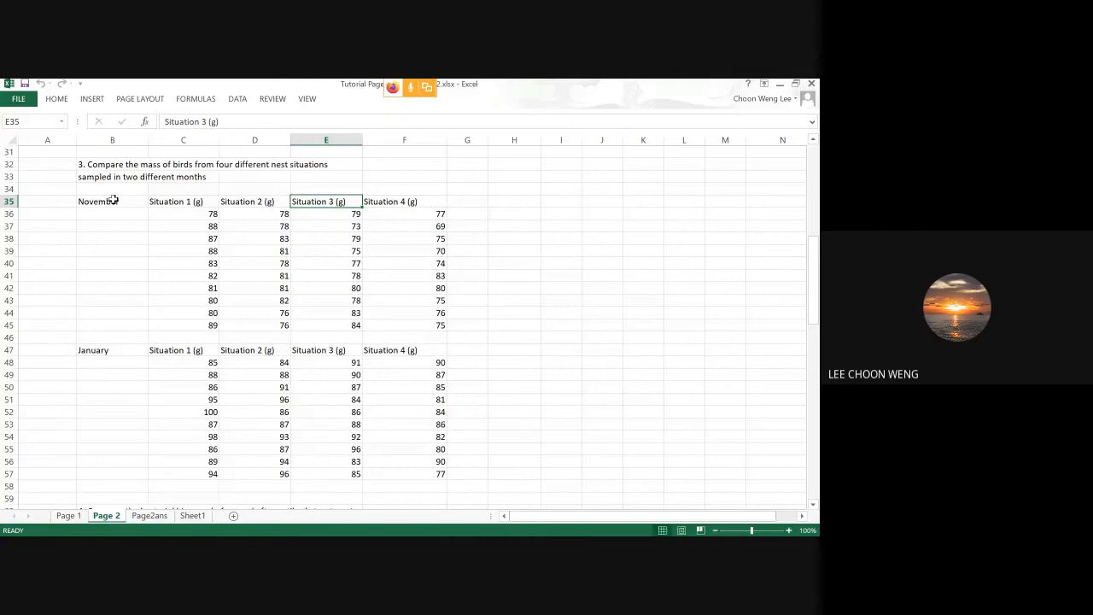
drag(99, 201, 393, 475)
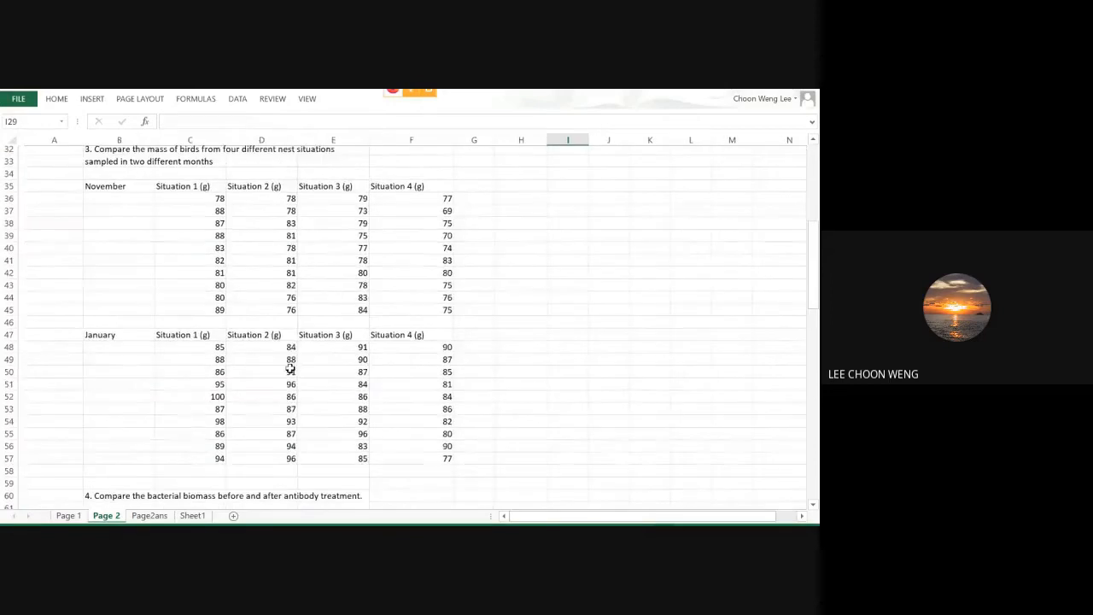
drag(97, 188, 403, 437)
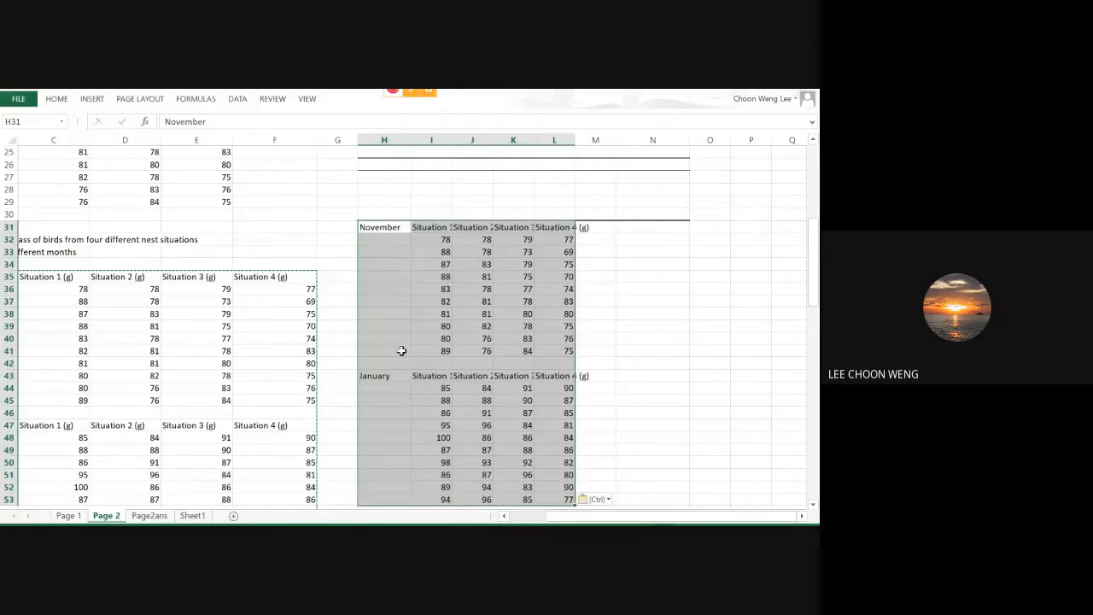
Delete January's repeated heading cells shifting values up, then select the combined block H31:L51
drag(431, 375, 528, 375)
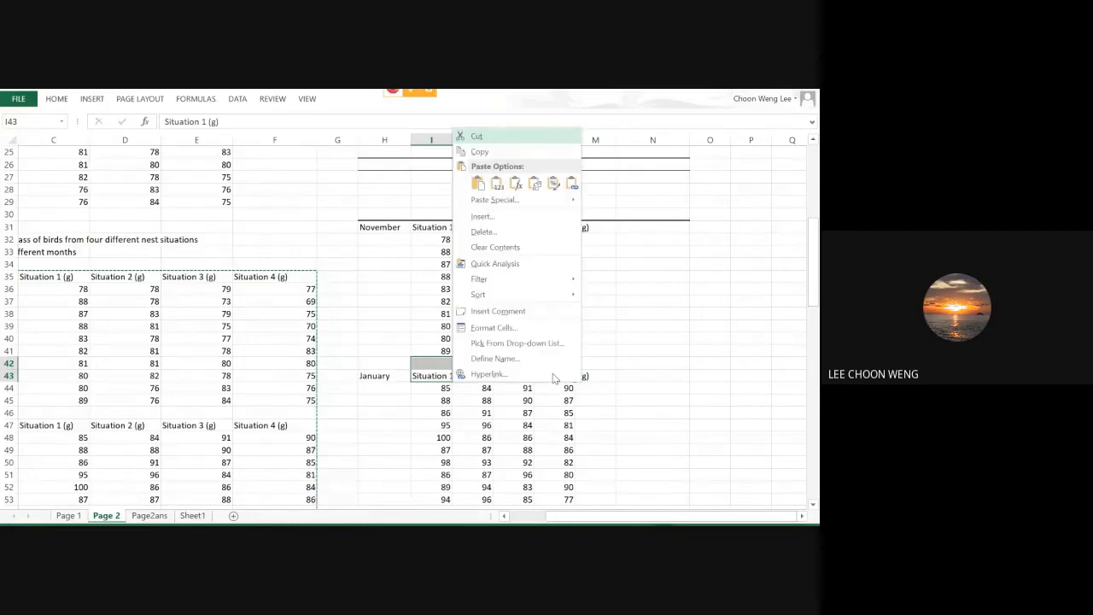
click(483, 232)
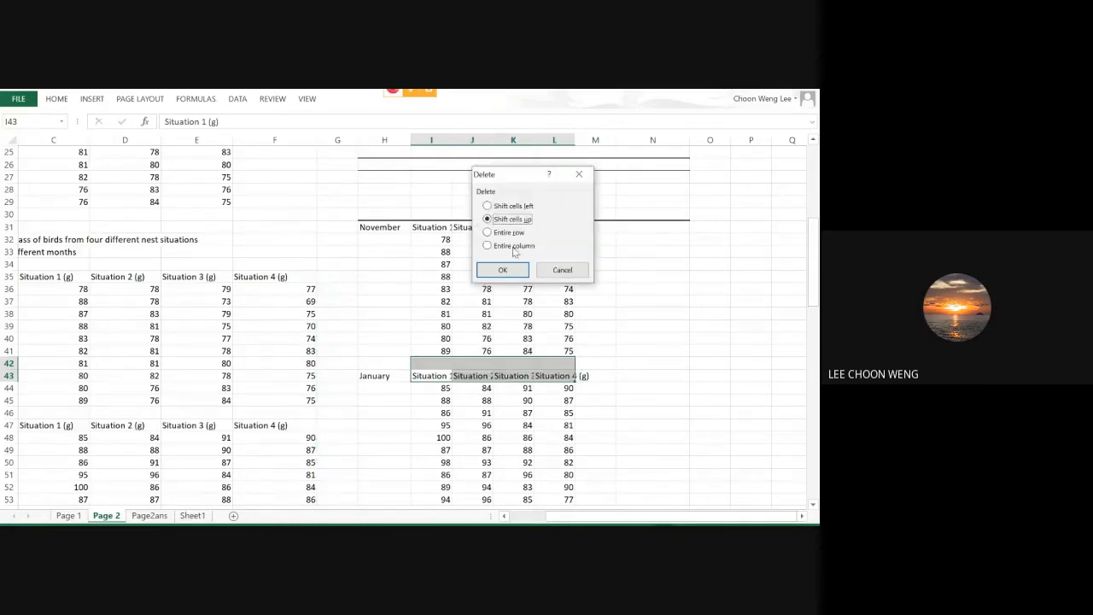
click(502, 269)
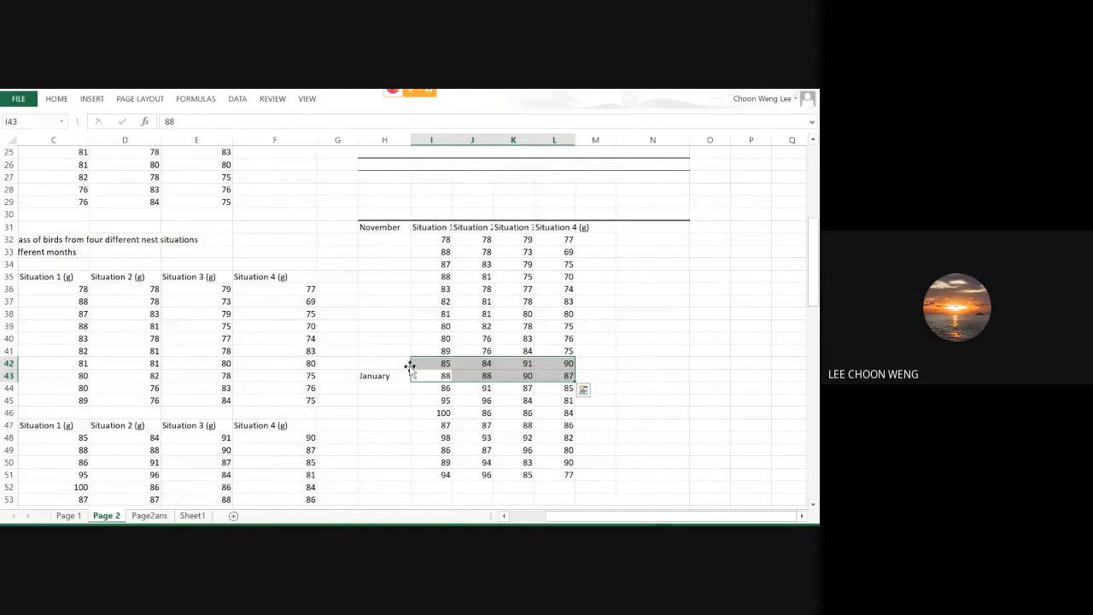
click(383, 376)
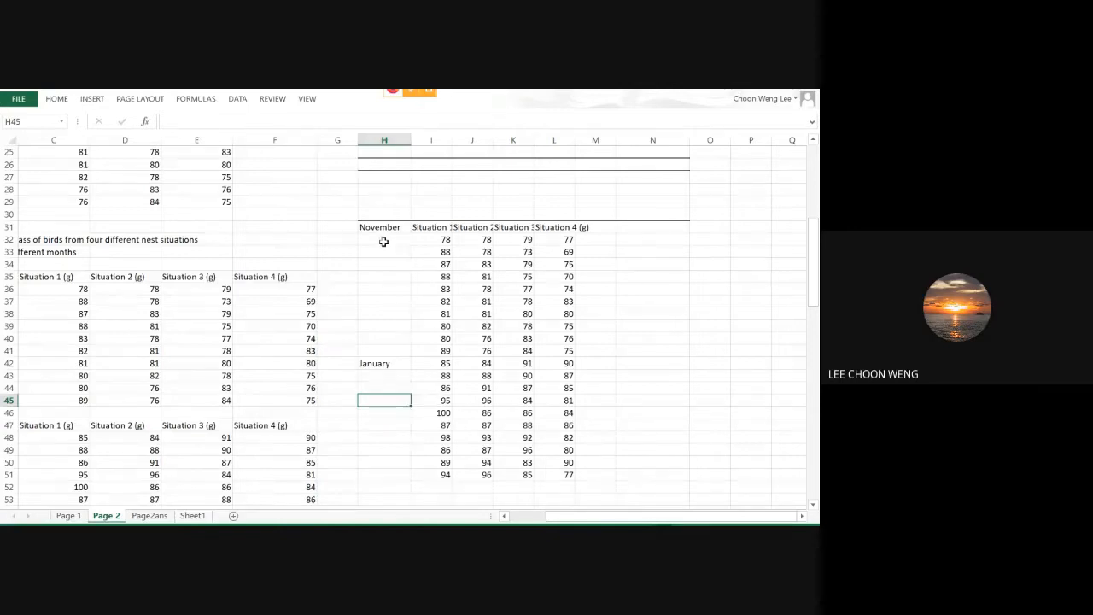
drag(383, 243, 550, 485)
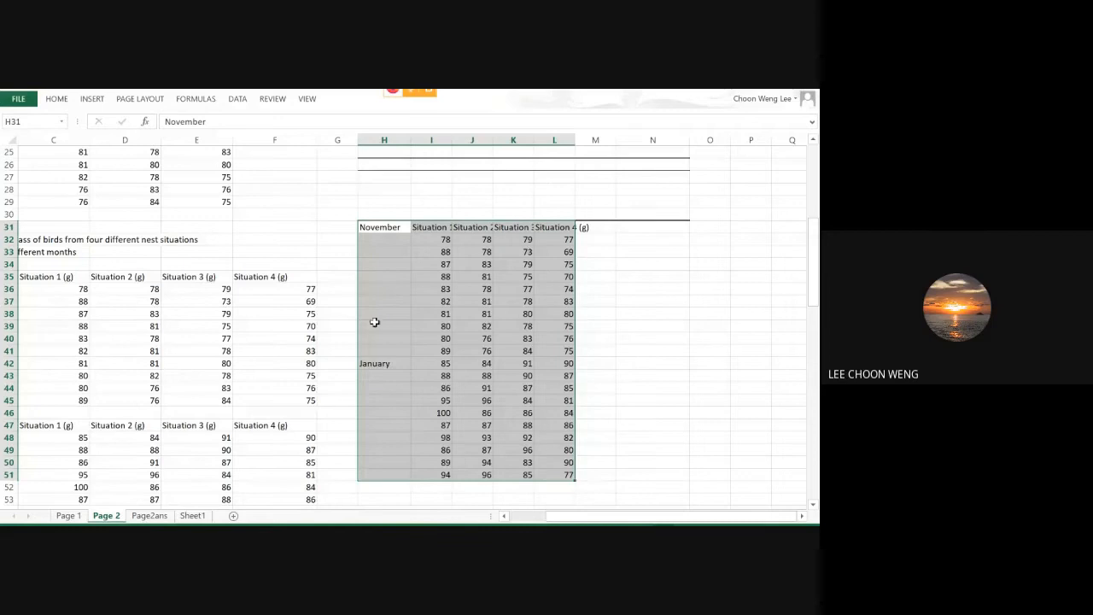
mouse_move(189, 110)
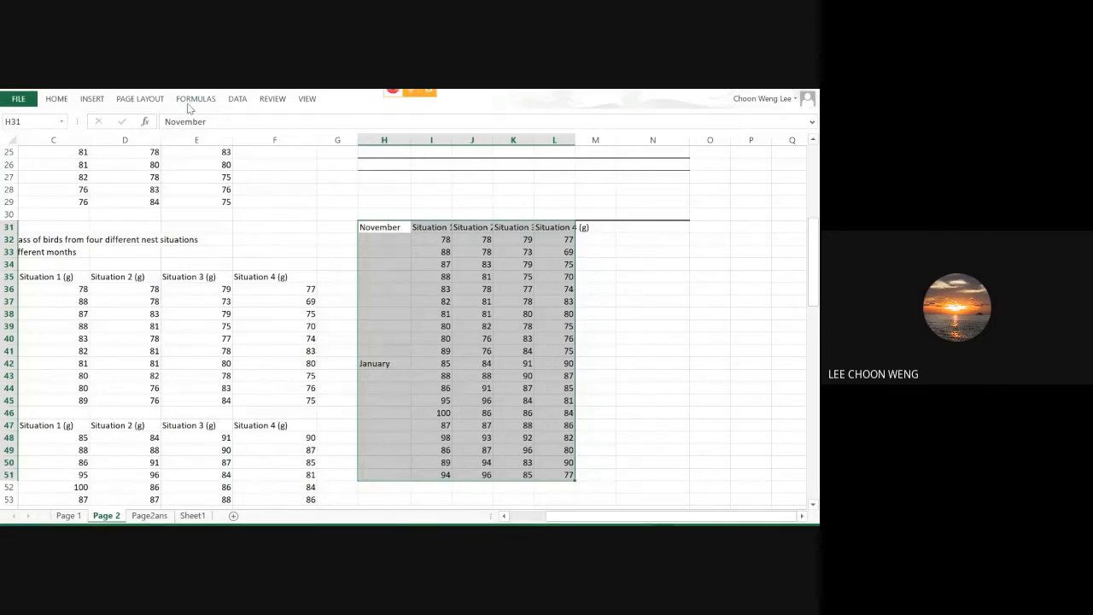
mouse_move(235, 104)
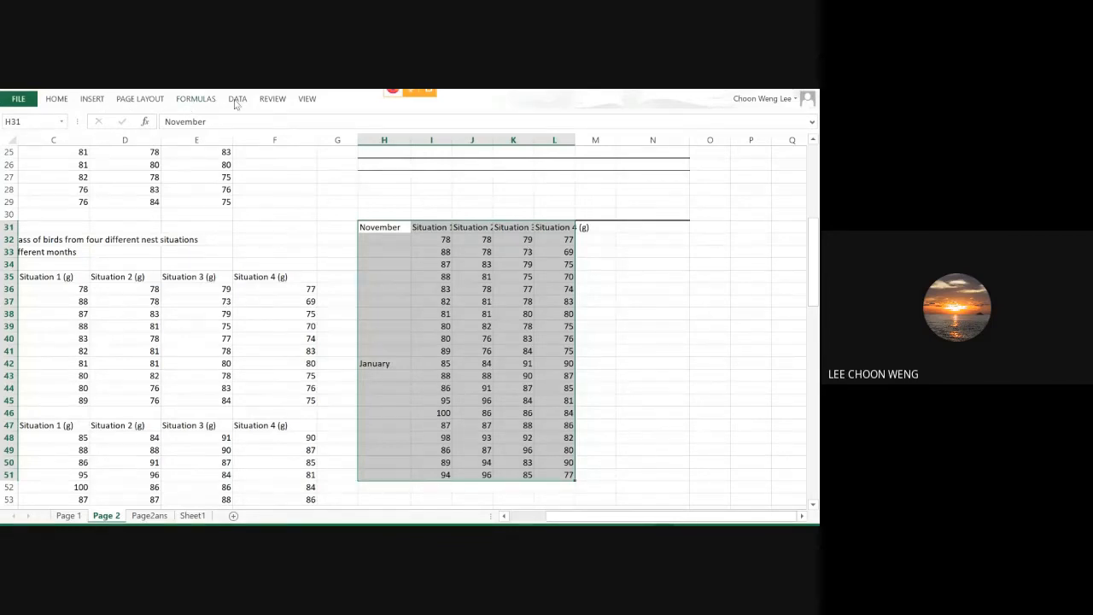
Choose Anova: Two-Factor With Replication on $H$31:$L$51 with 10 rows per sample
click(238, 98)
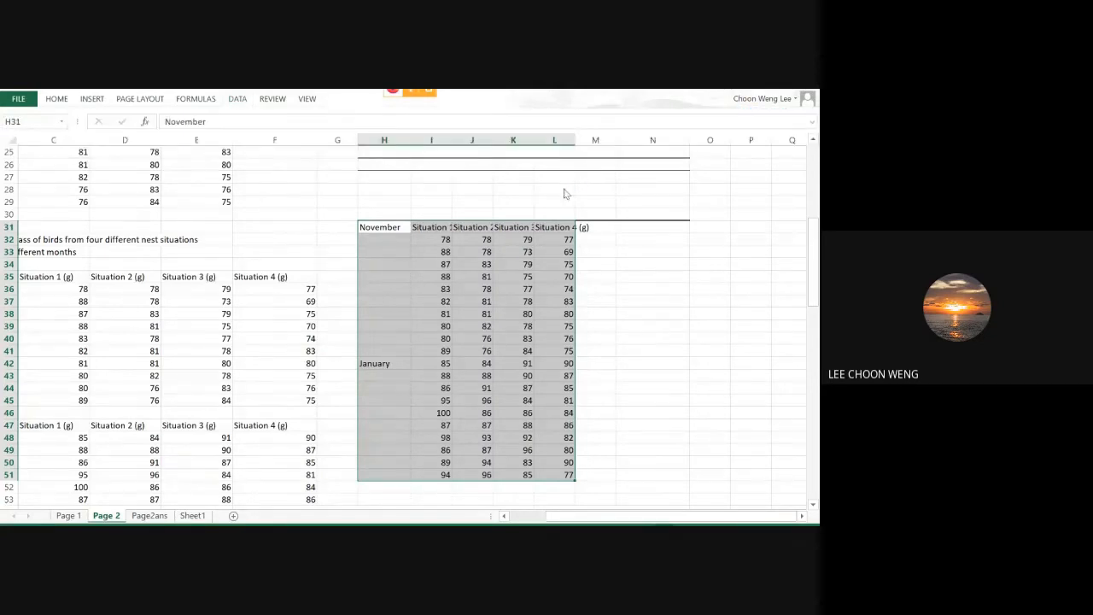
click(237, 97)
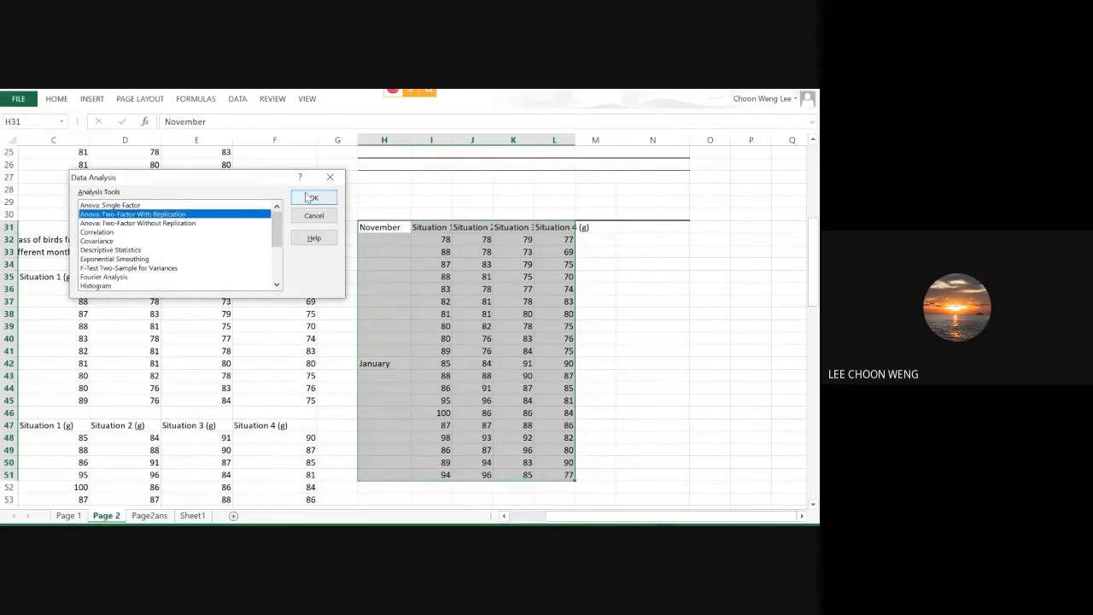
click(312, 198)
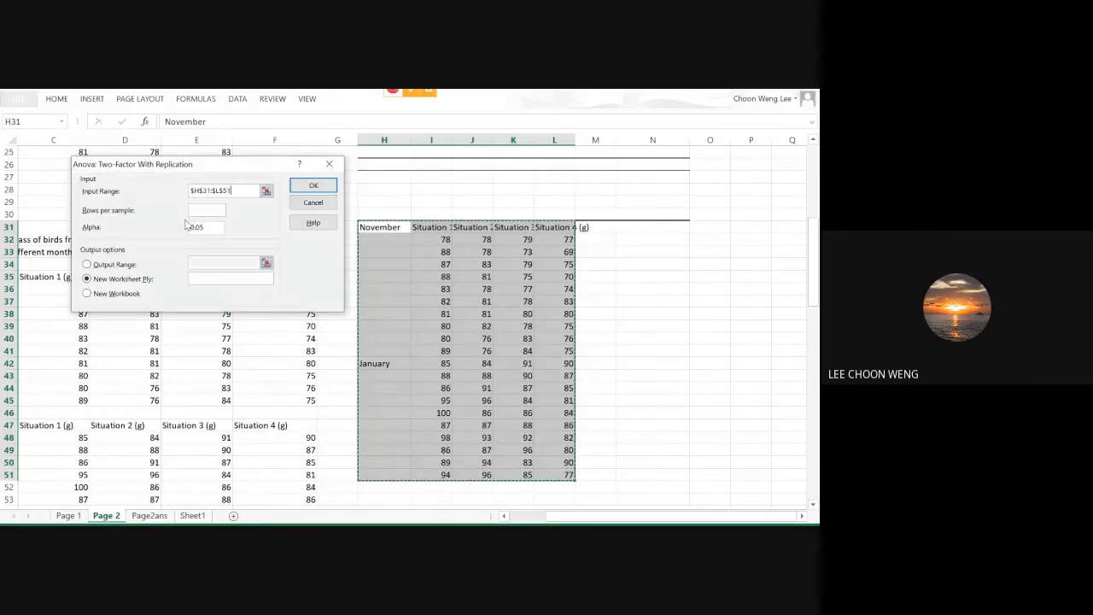
text(1)
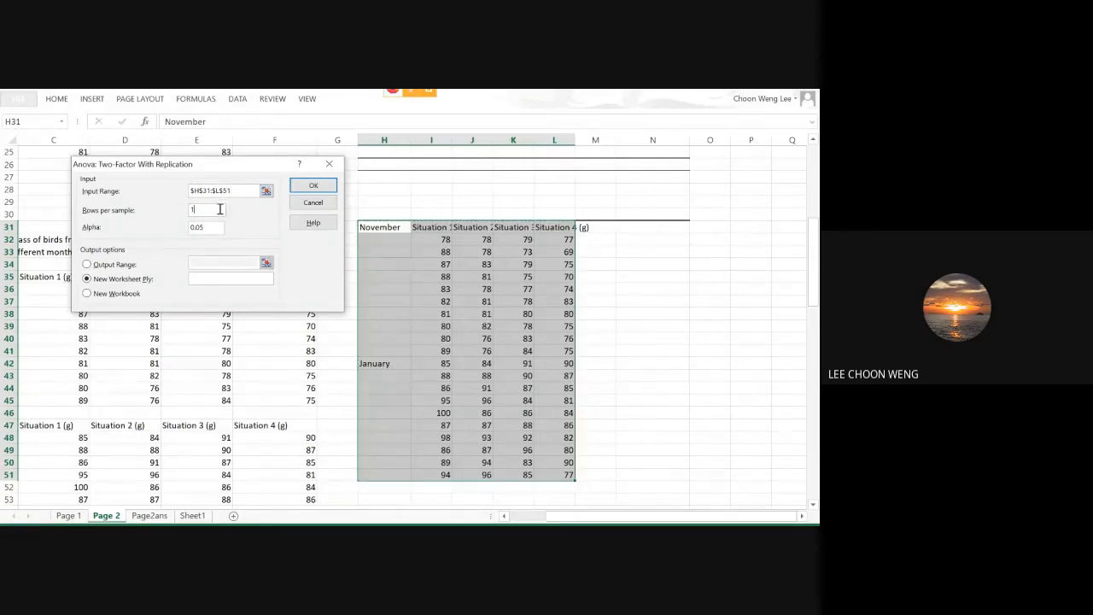
text(0)
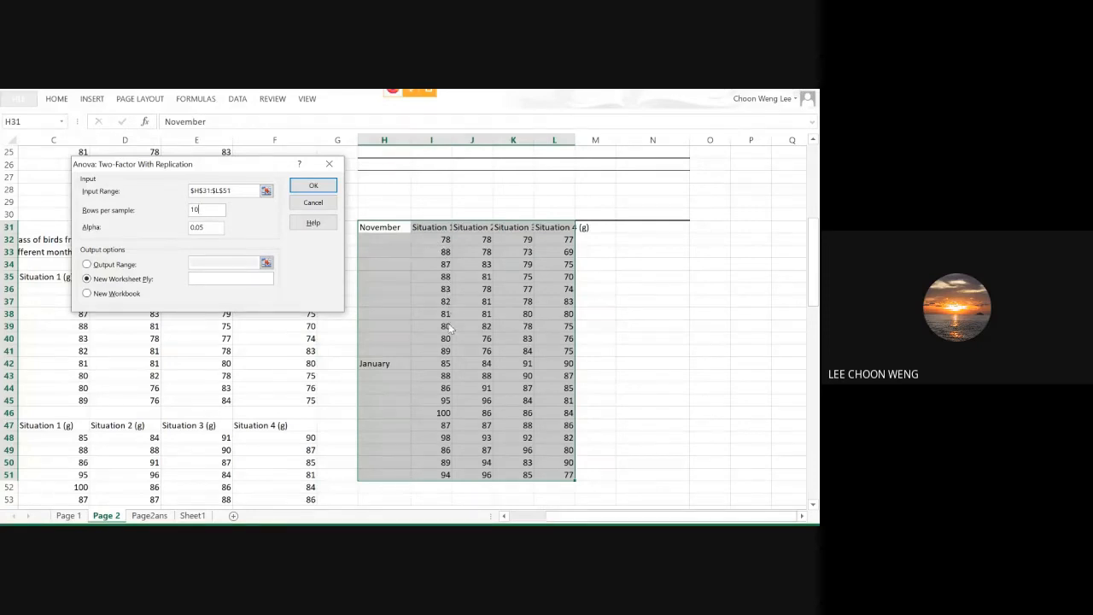
mouse_move(382, 237)
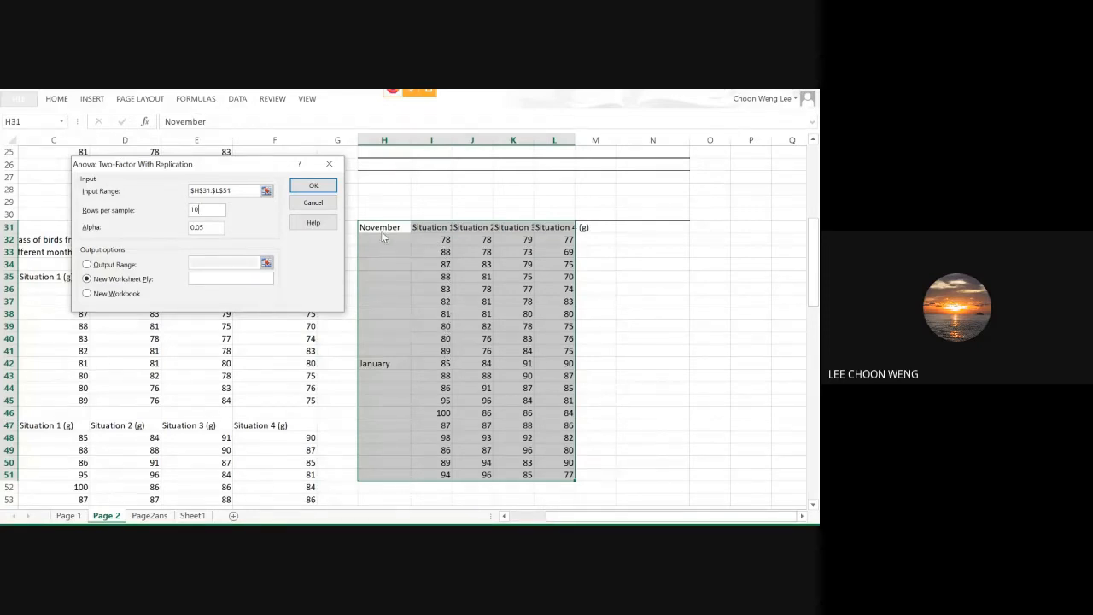
mouse_move(430, 246)
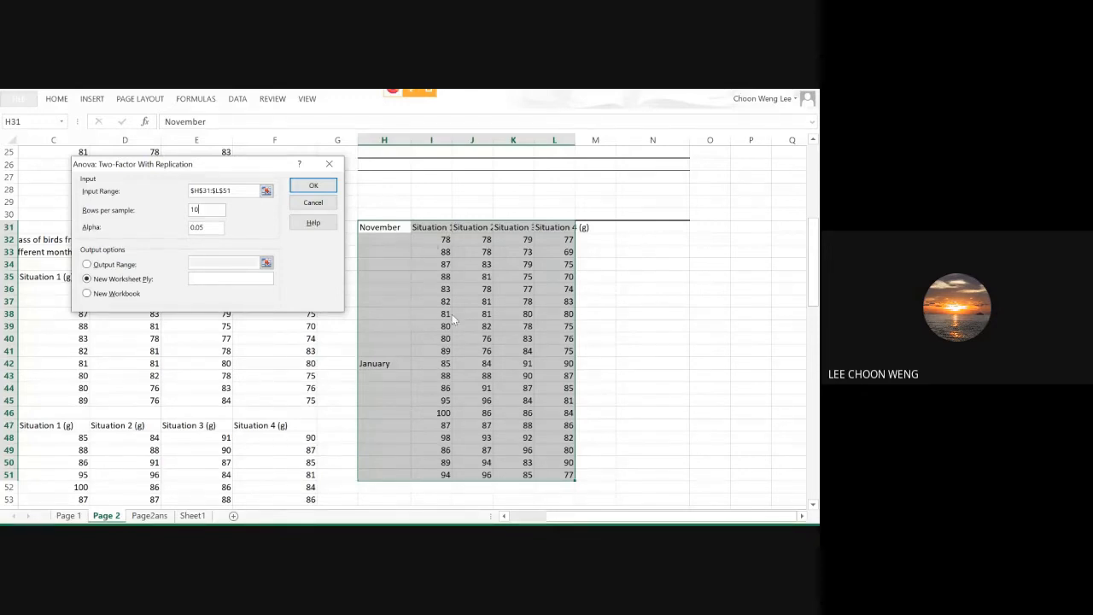
mouse_move(374, 416)
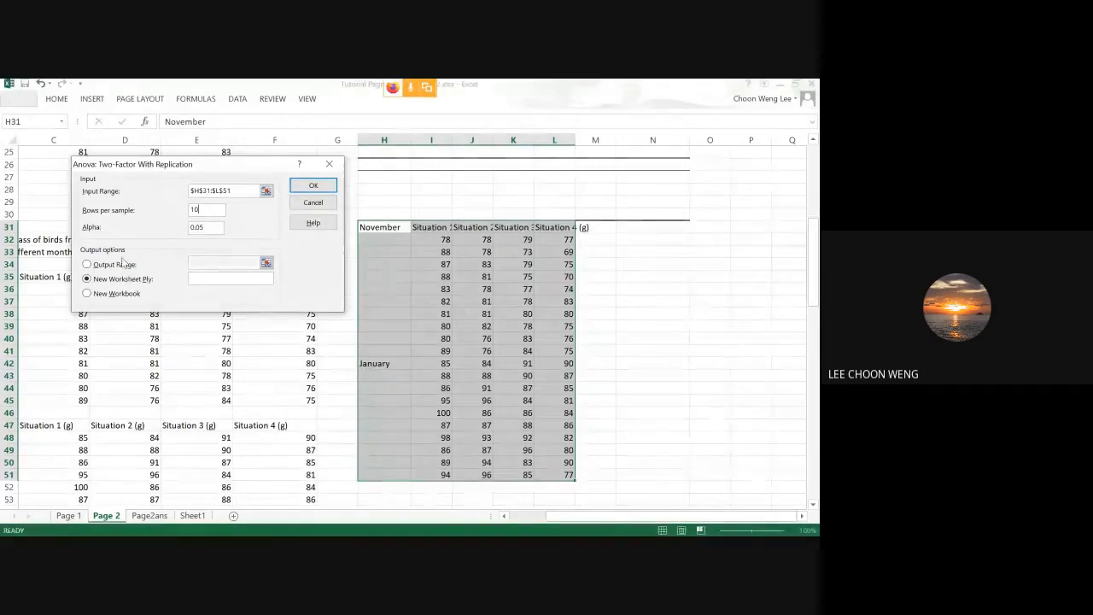
Send the ANOVA output to range $N$30 at alpha 0.05 and run it
click(86, 263)
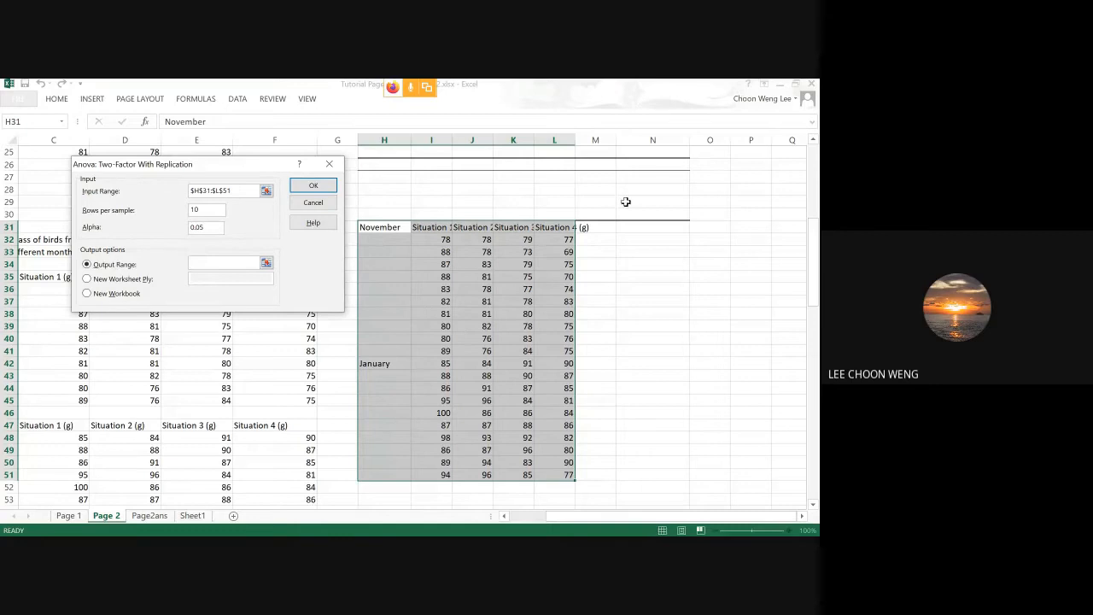
click(652, 211)
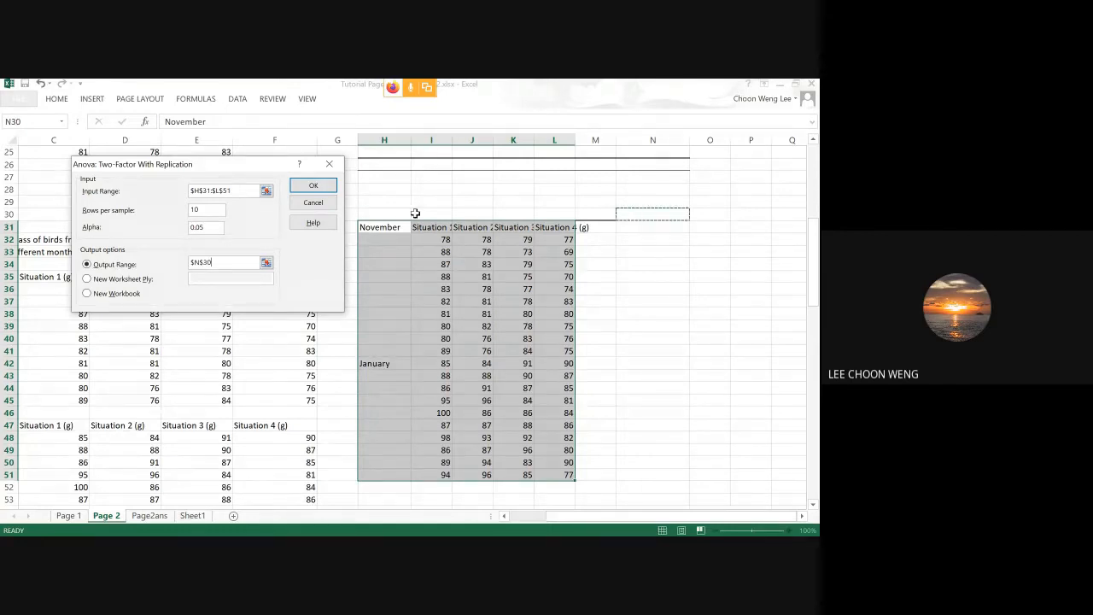
click(313, 184)
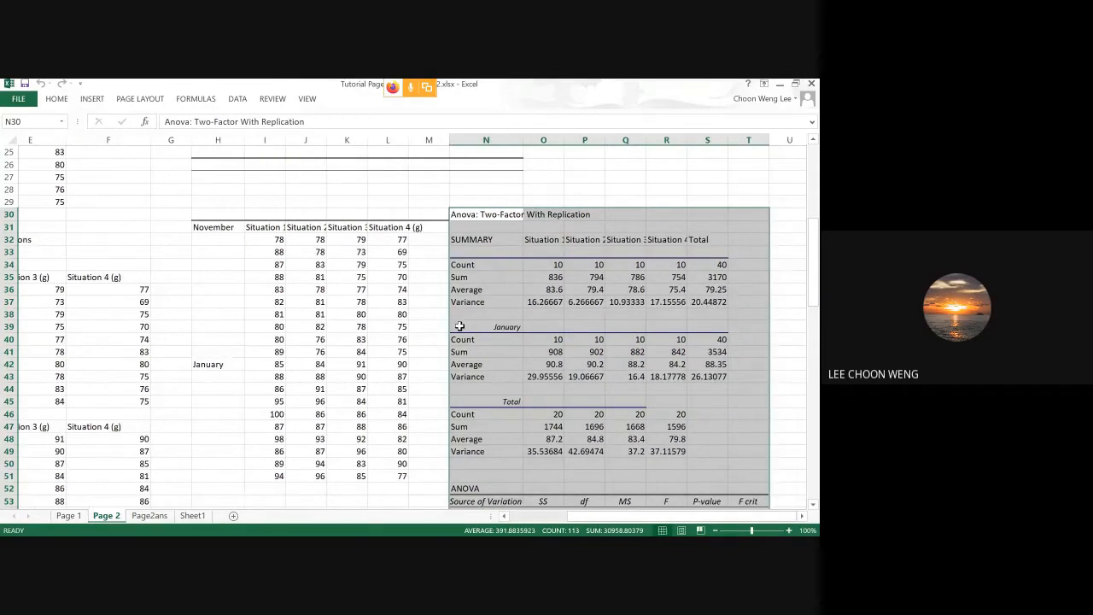
scroll(down, 3)
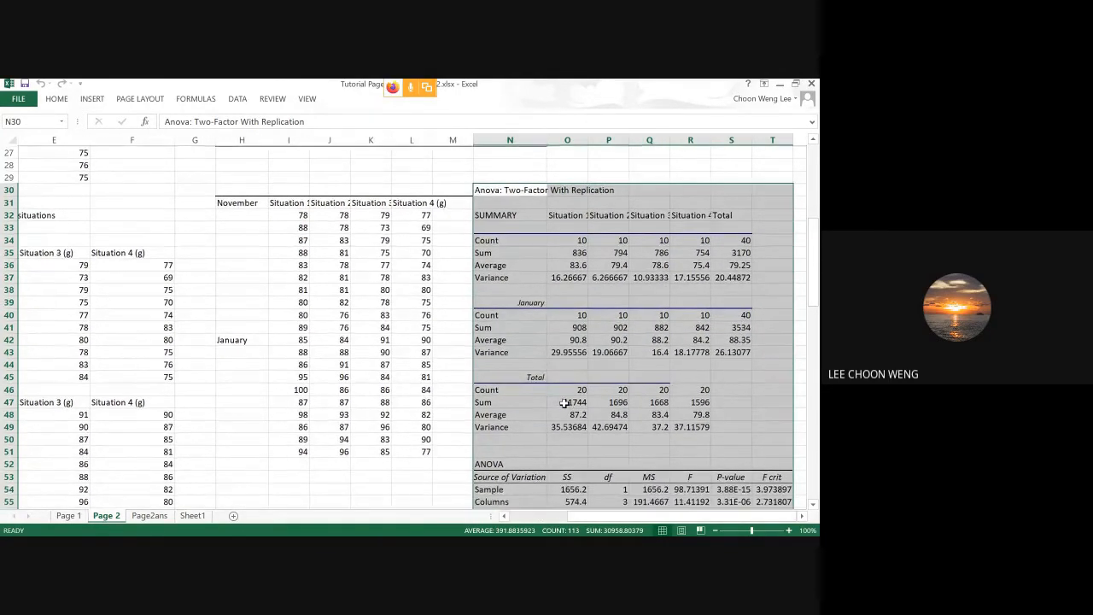
scroll(down, 3)
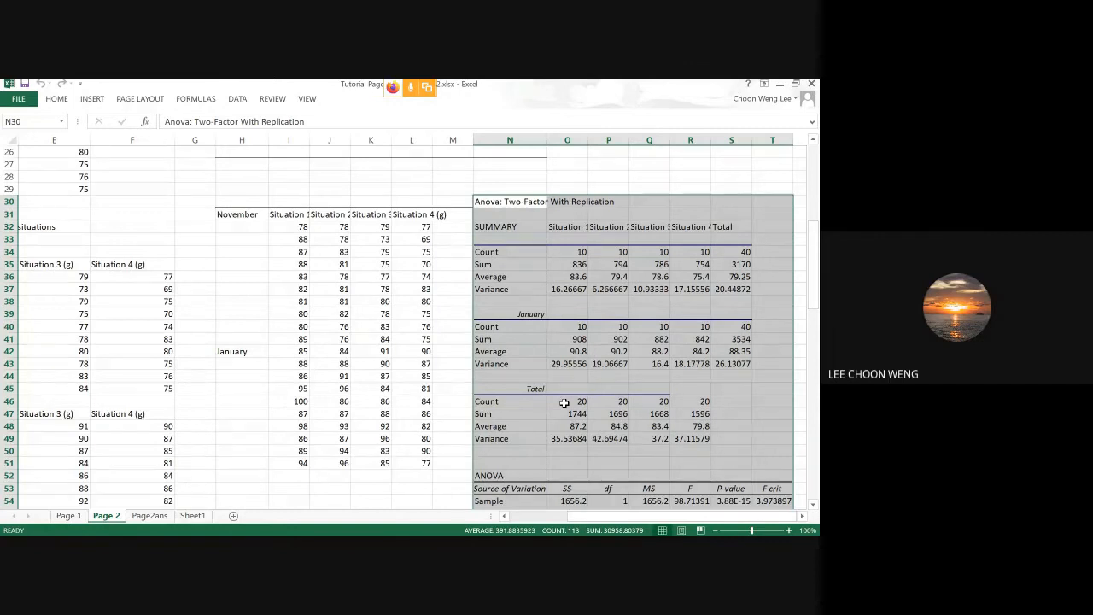
click(509, 239)
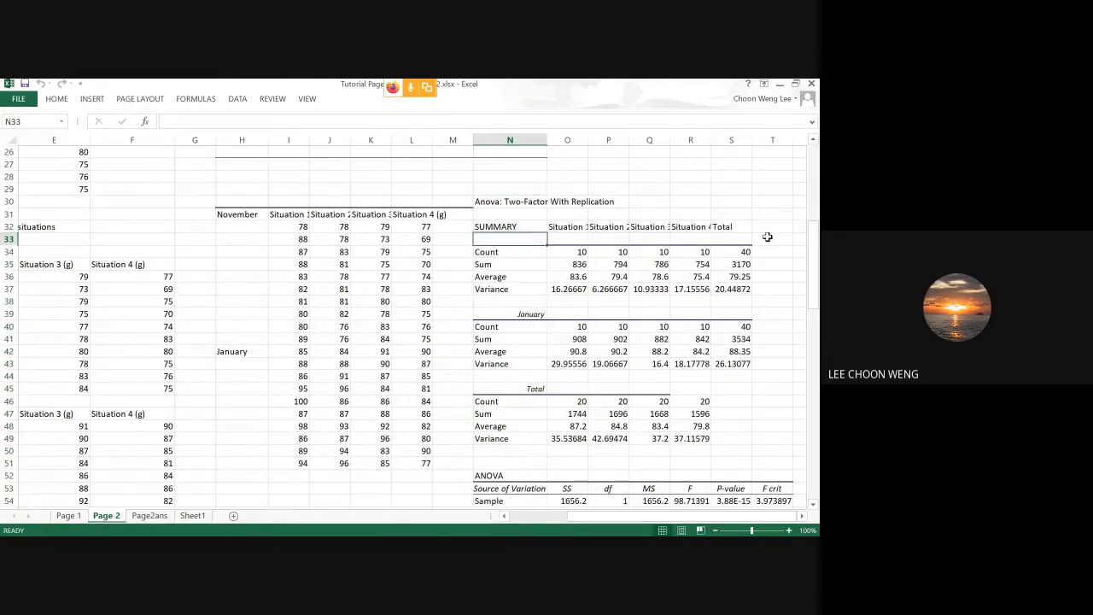
mouse_move(546, 358)
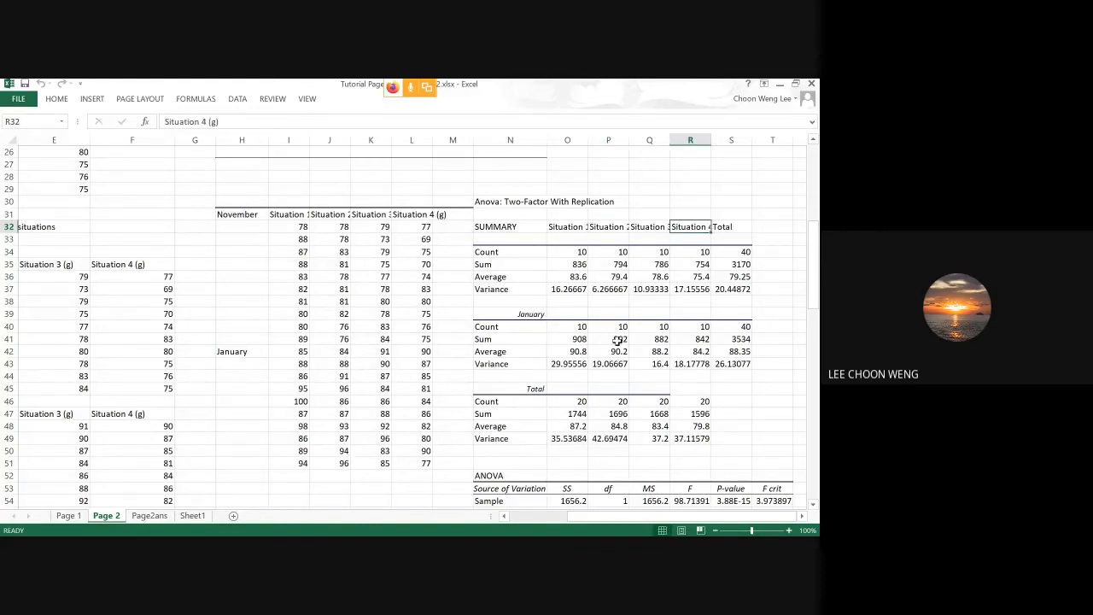
click(608, 226)
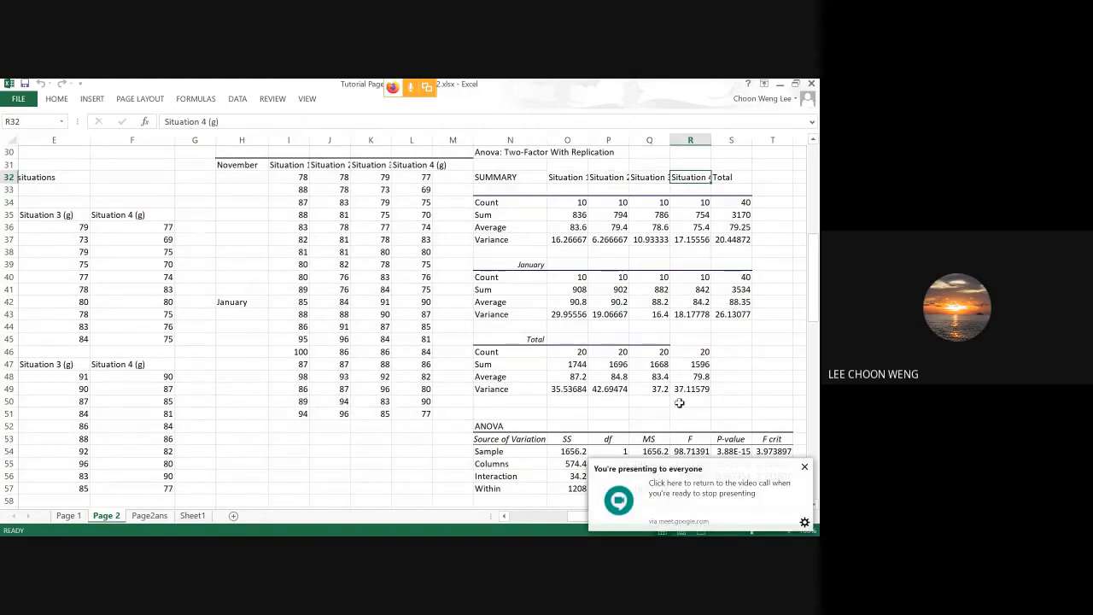
mouse_move(803, 467)
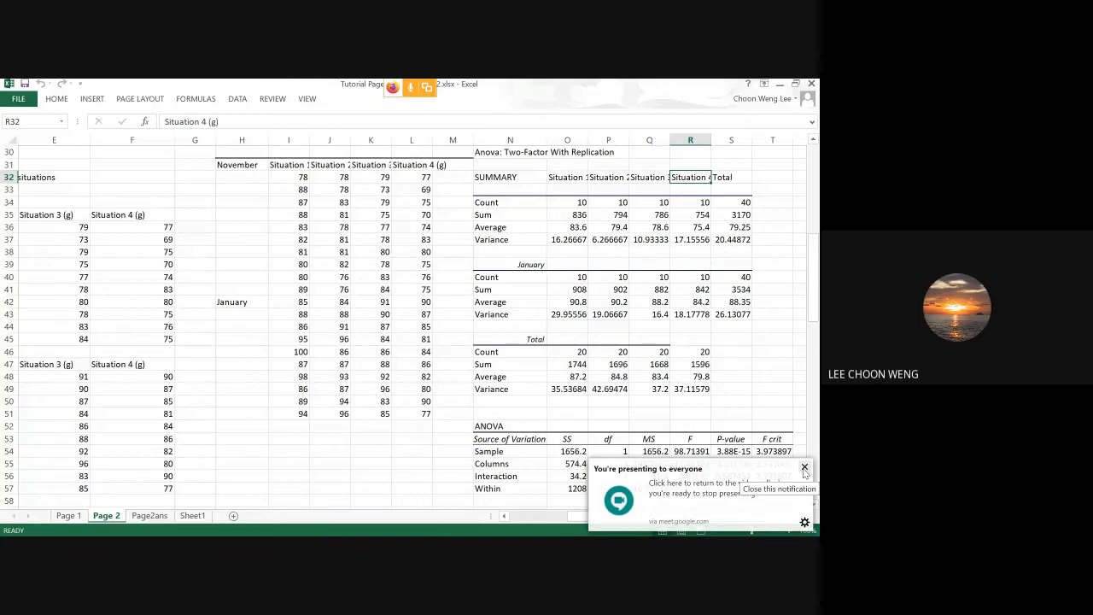
click(802, 467)
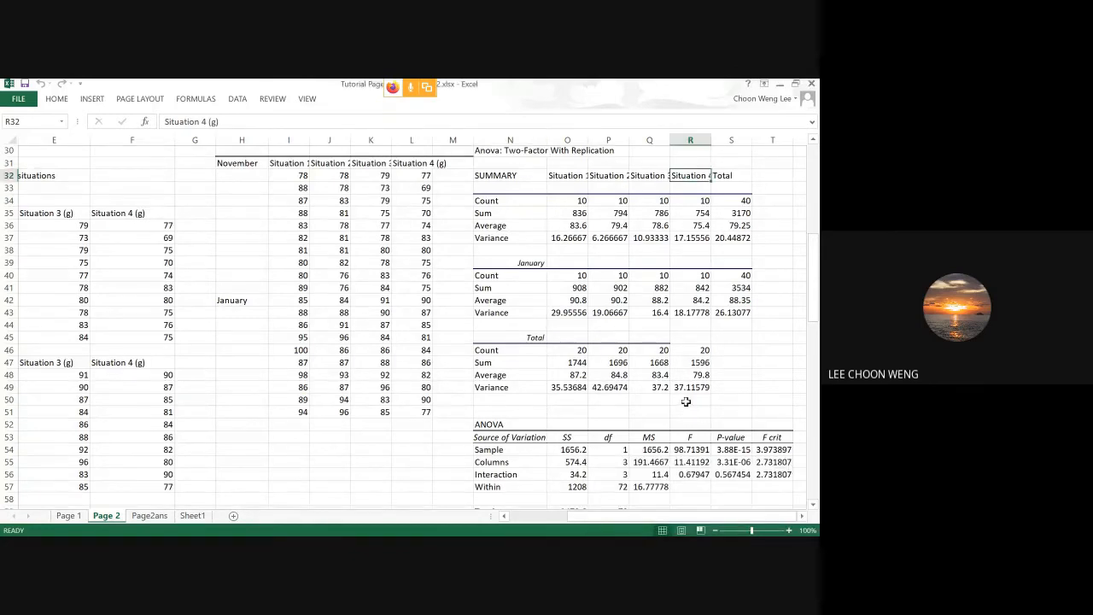
scroll(down, 3)
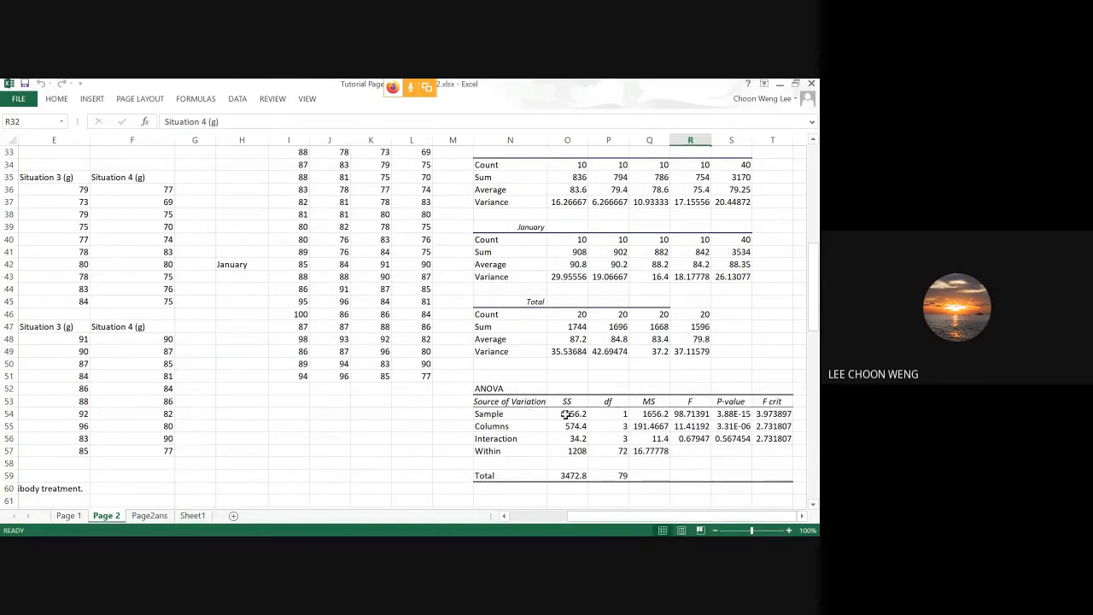
click(488, 414)
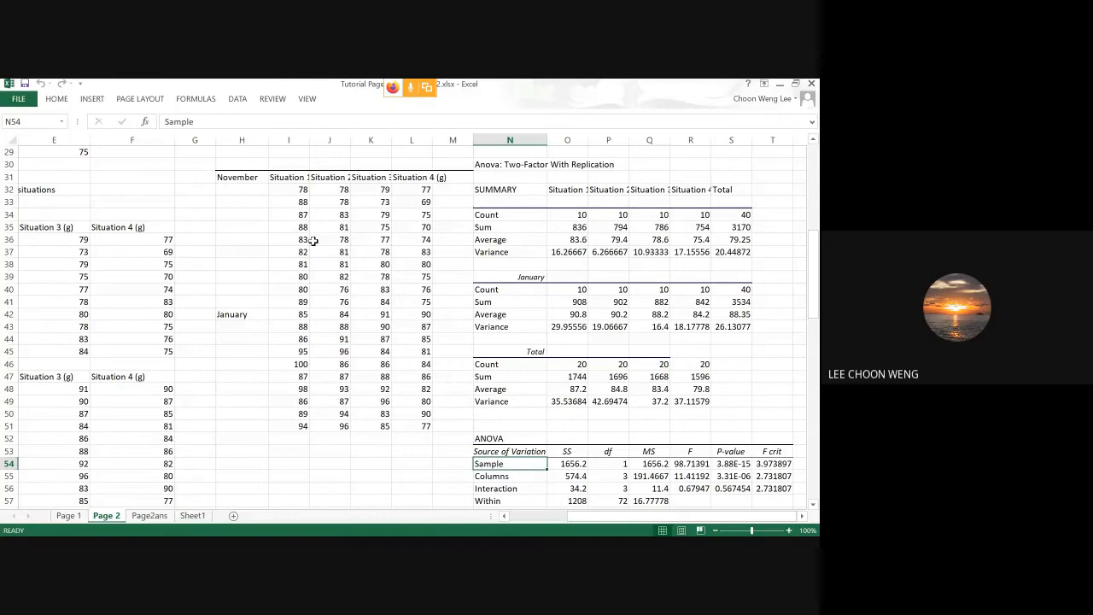
mouse_move(505, 474)
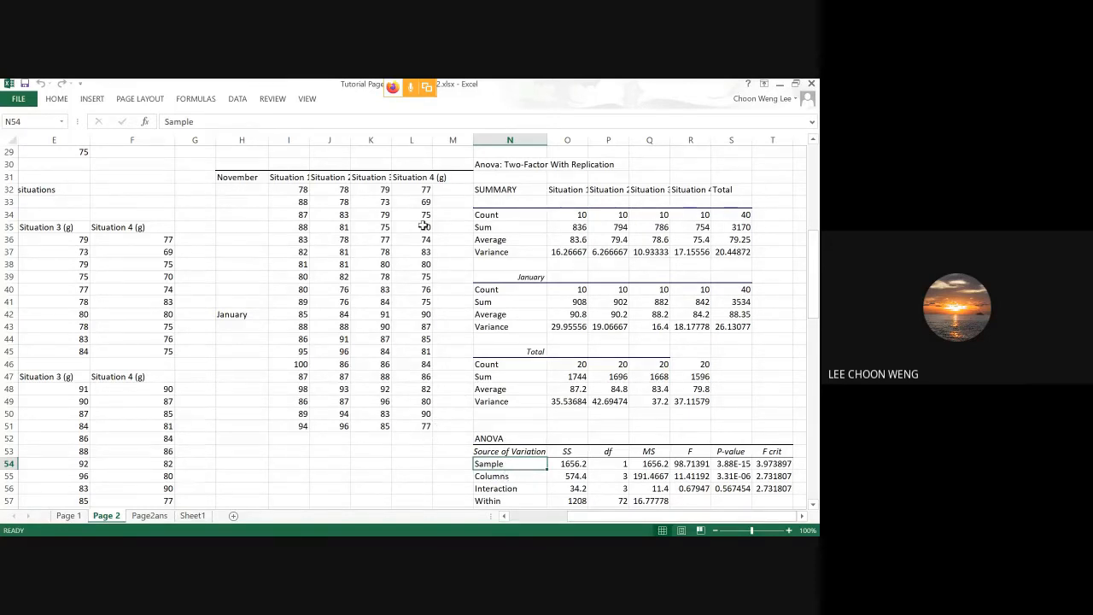
mouse_move(314, 364)
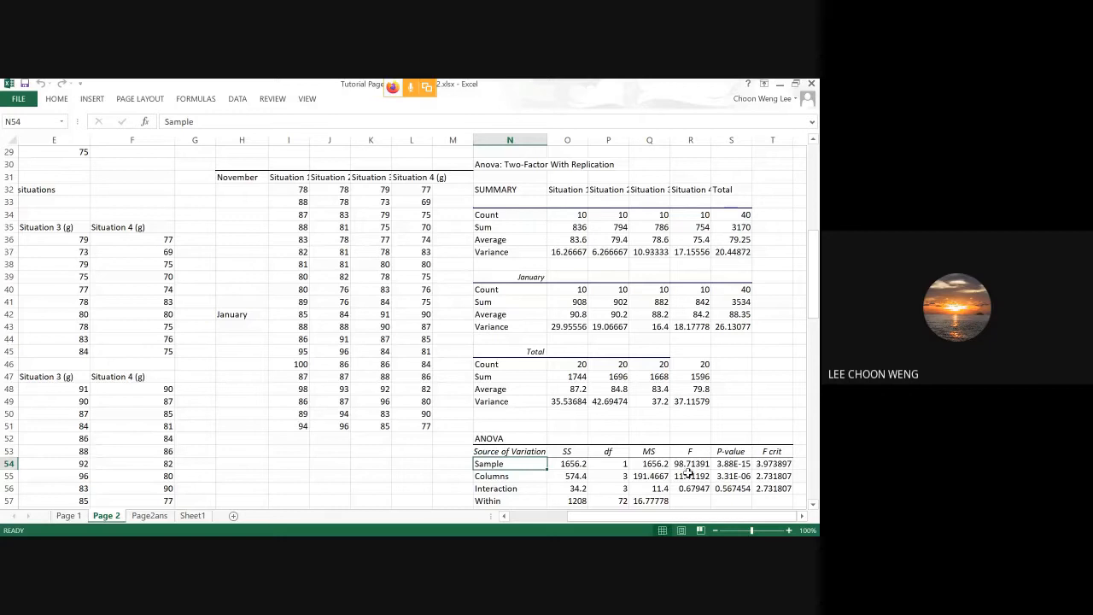
click(731, 463)
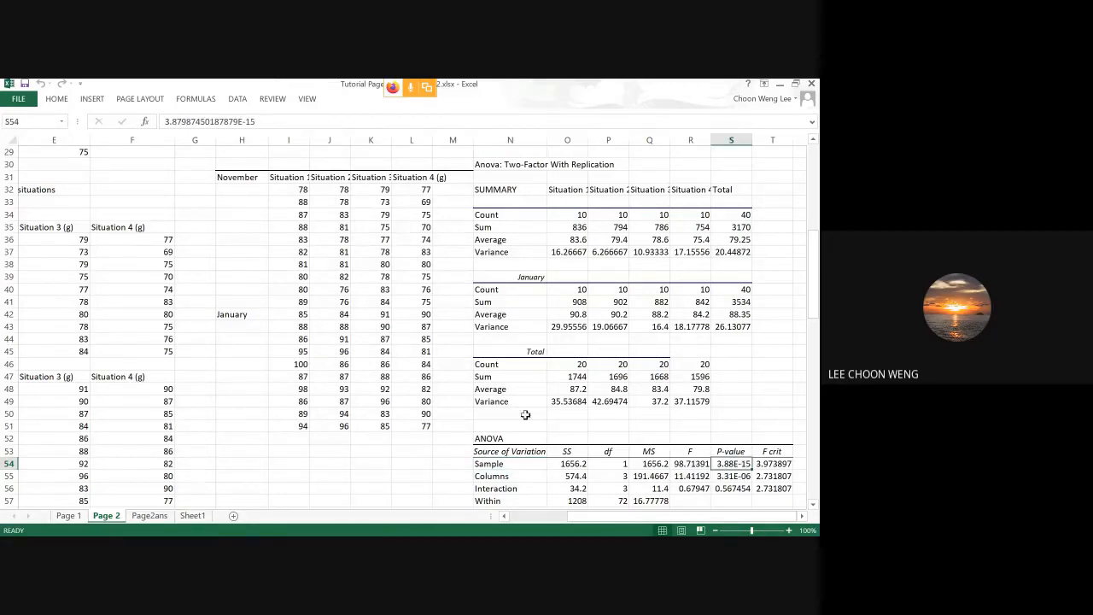
mouse_move(259, 386)
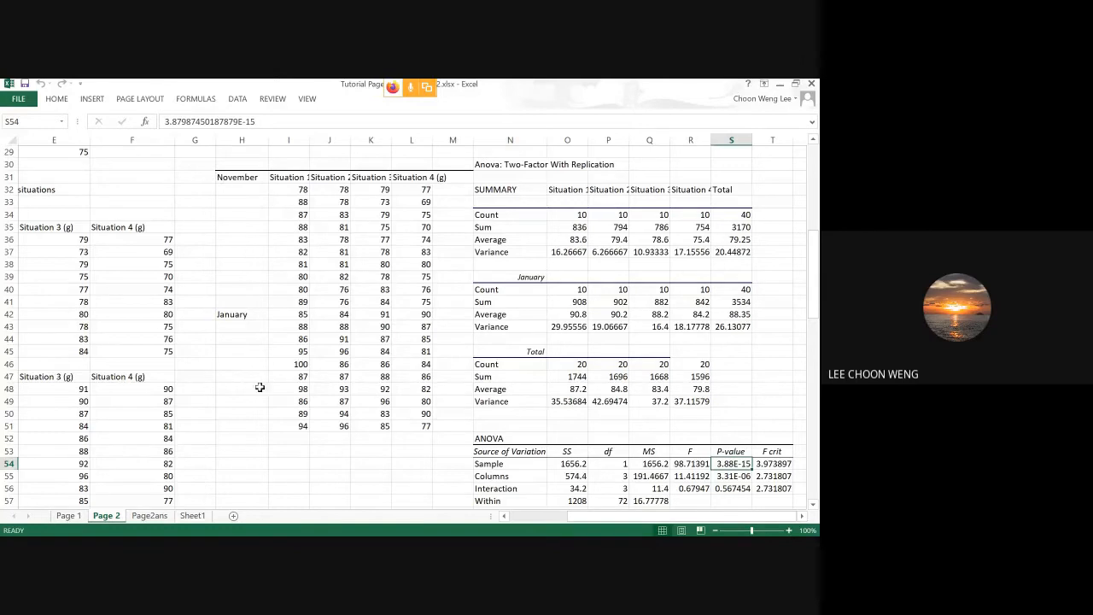
mouse_move(254, 402)
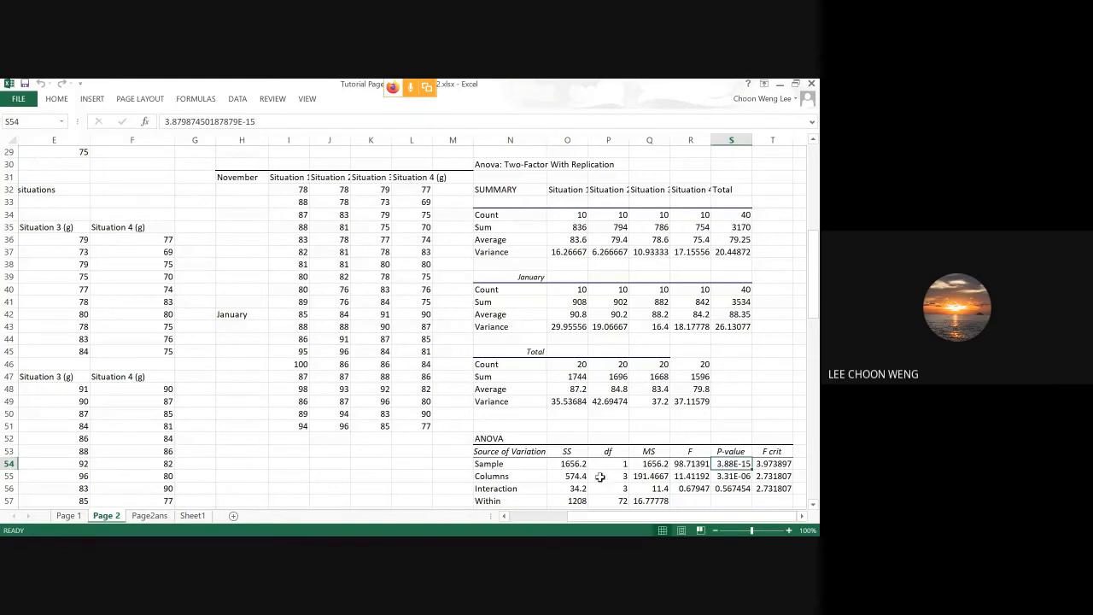
click(731, 475)
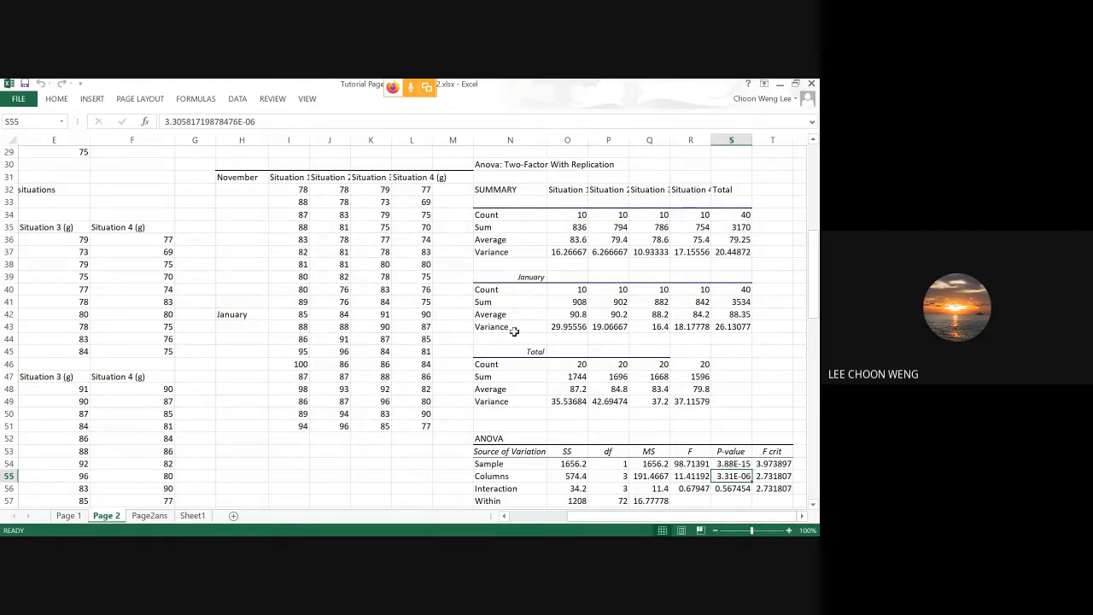
scroll(down, 3)
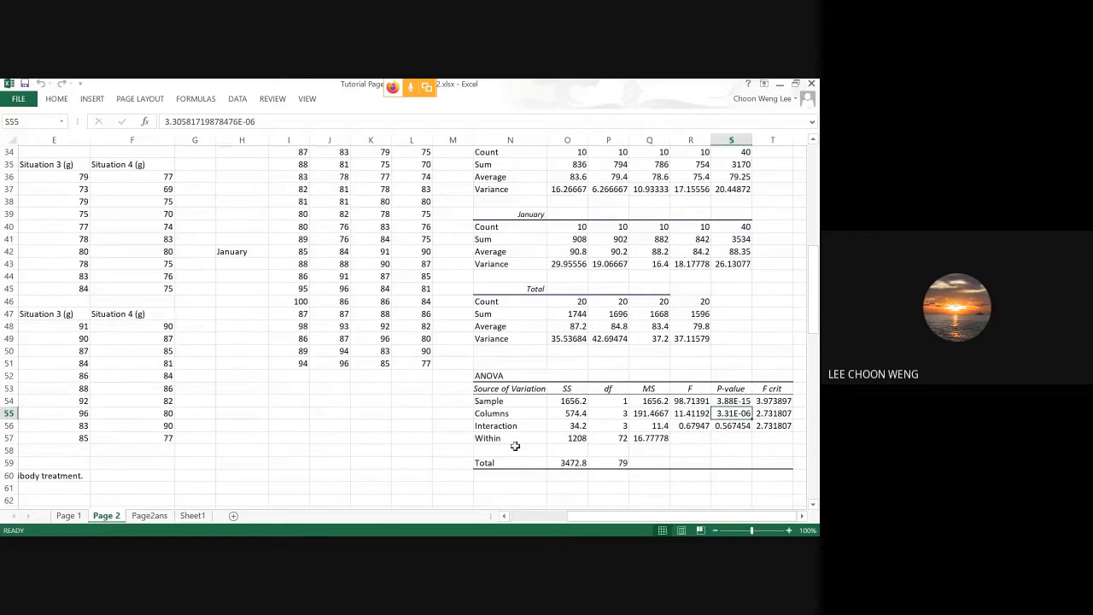
click(509, 426)
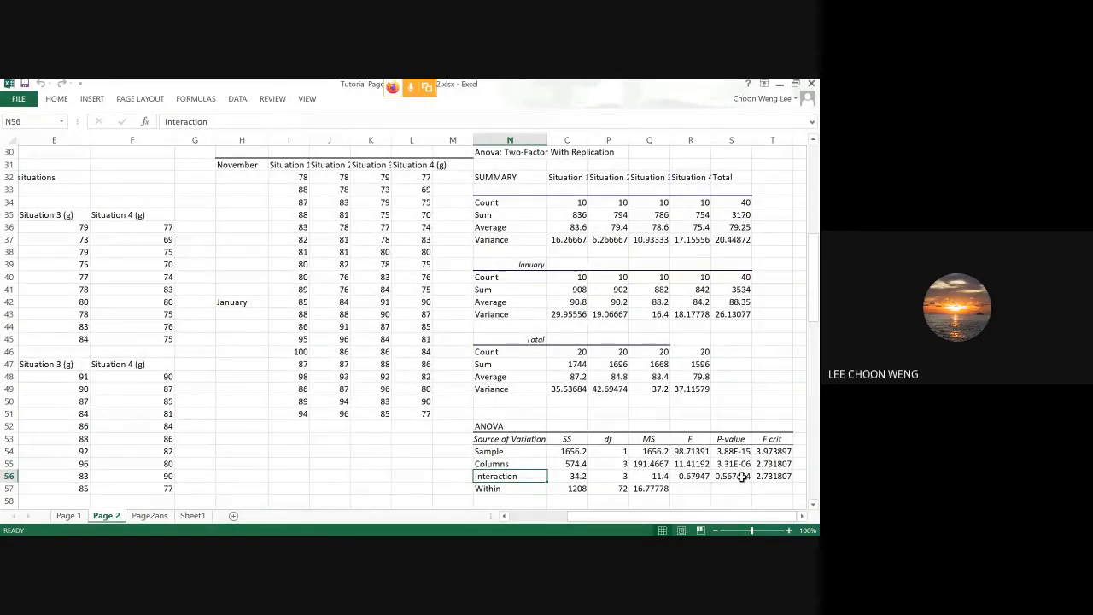
click(731, 475)
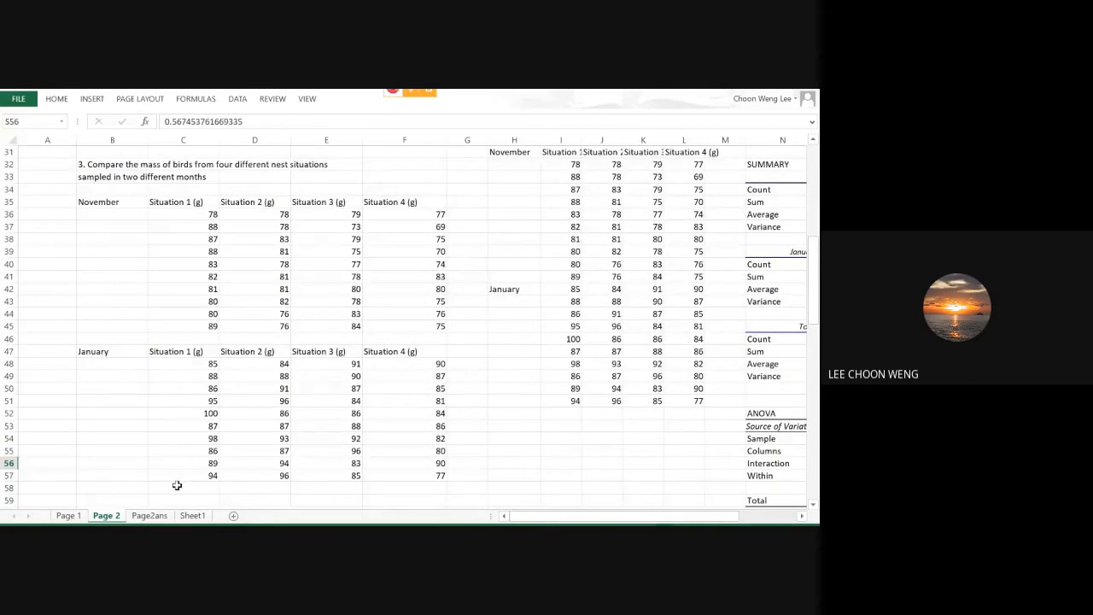
Select the stacked month, situation and mass columns (U–W) on the Page2ans sheet
click(148, 516)
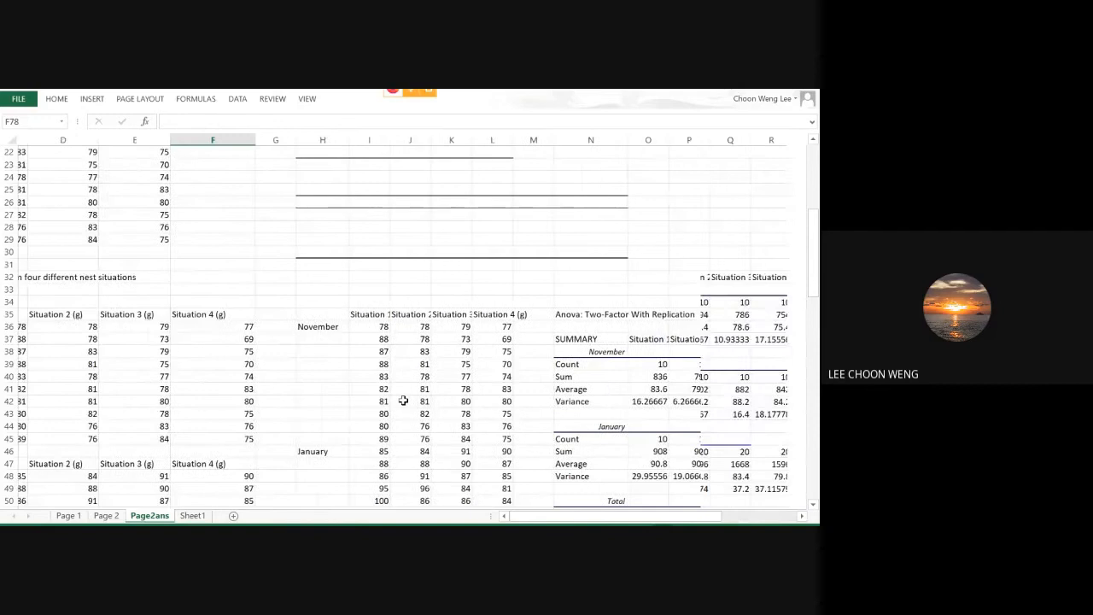
scroll(right, 3)
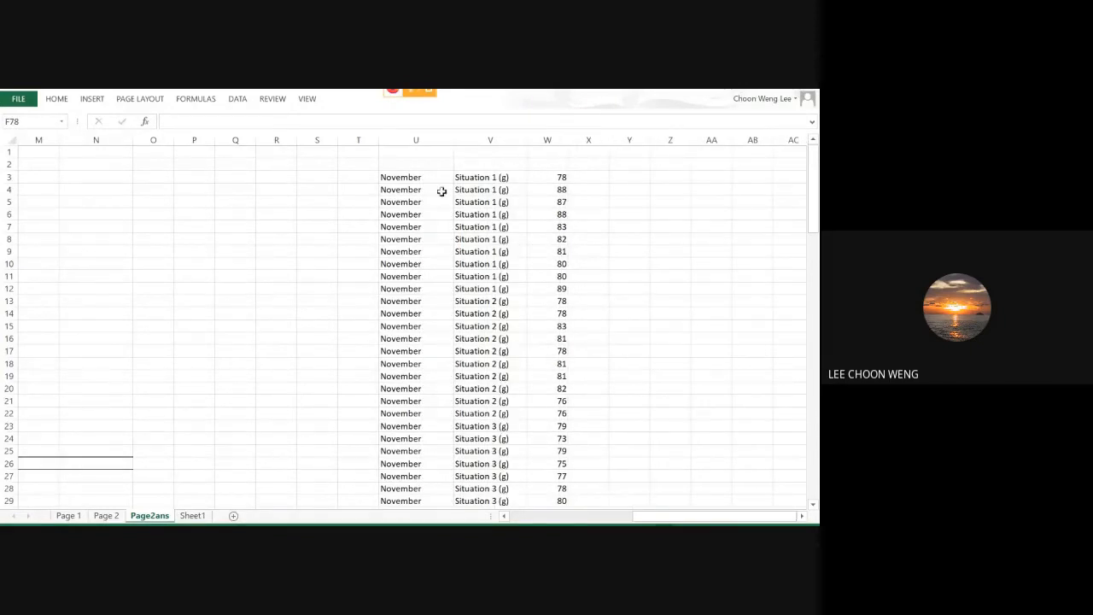
mouse_move(409, 176)
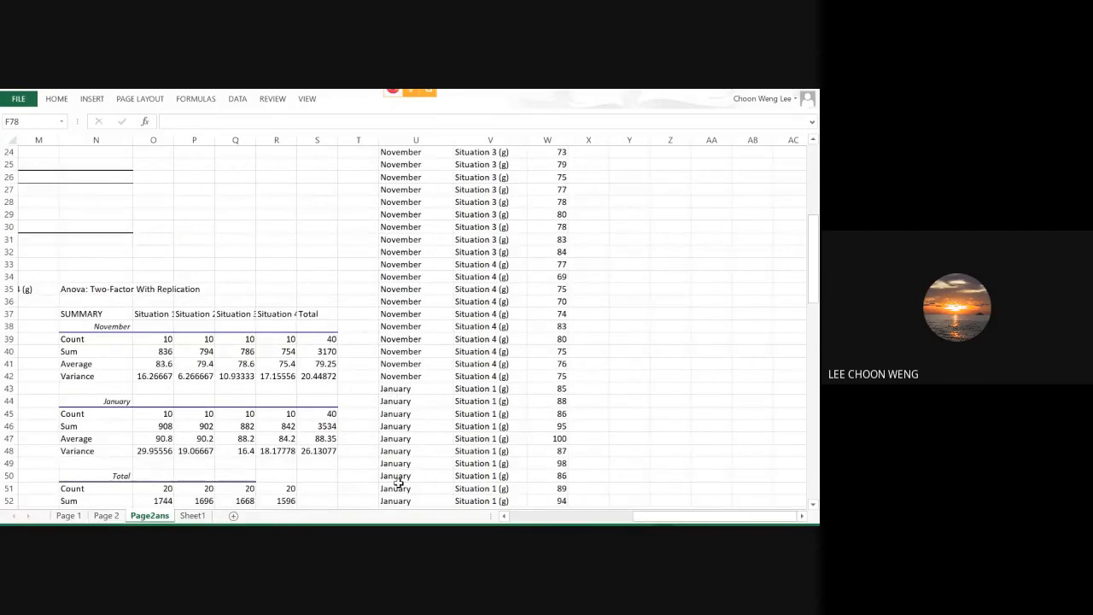
scroll(up, 3)
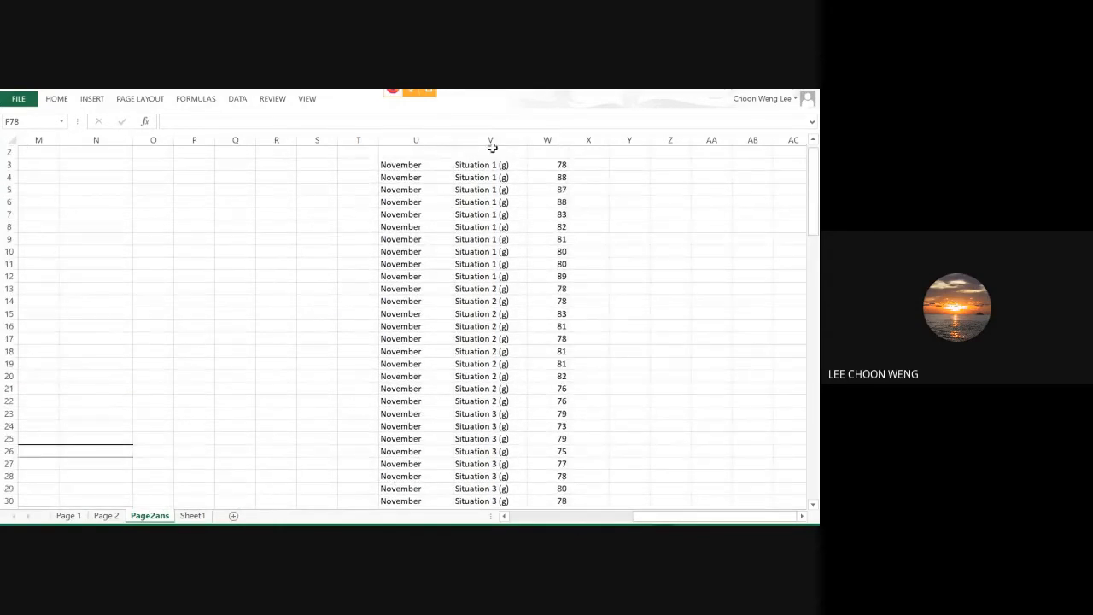
scroll(down, 3)
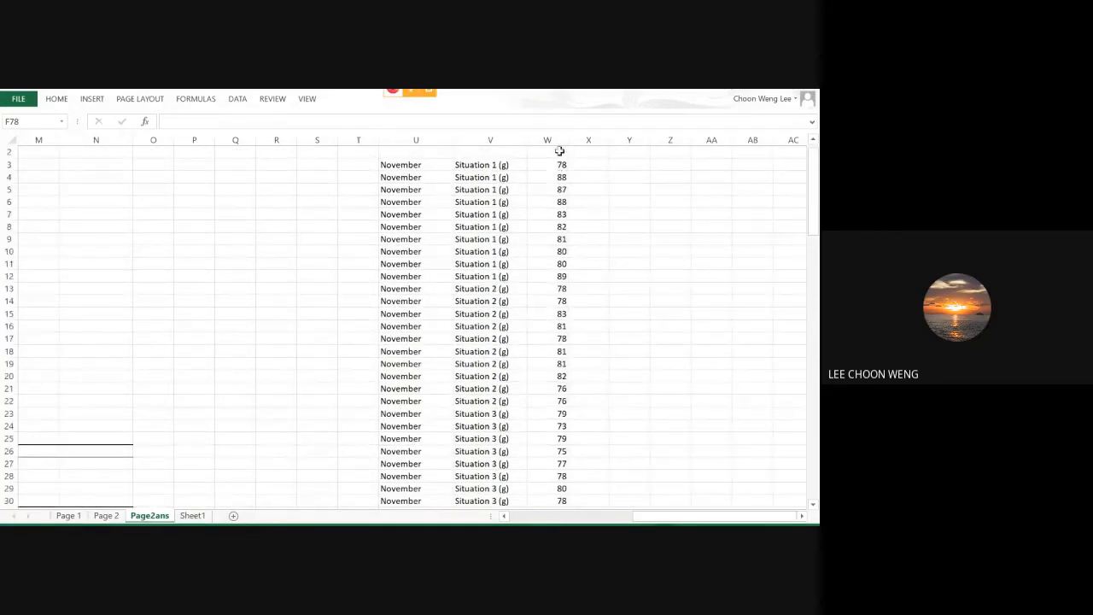
drag(416, 164, 547, 338)
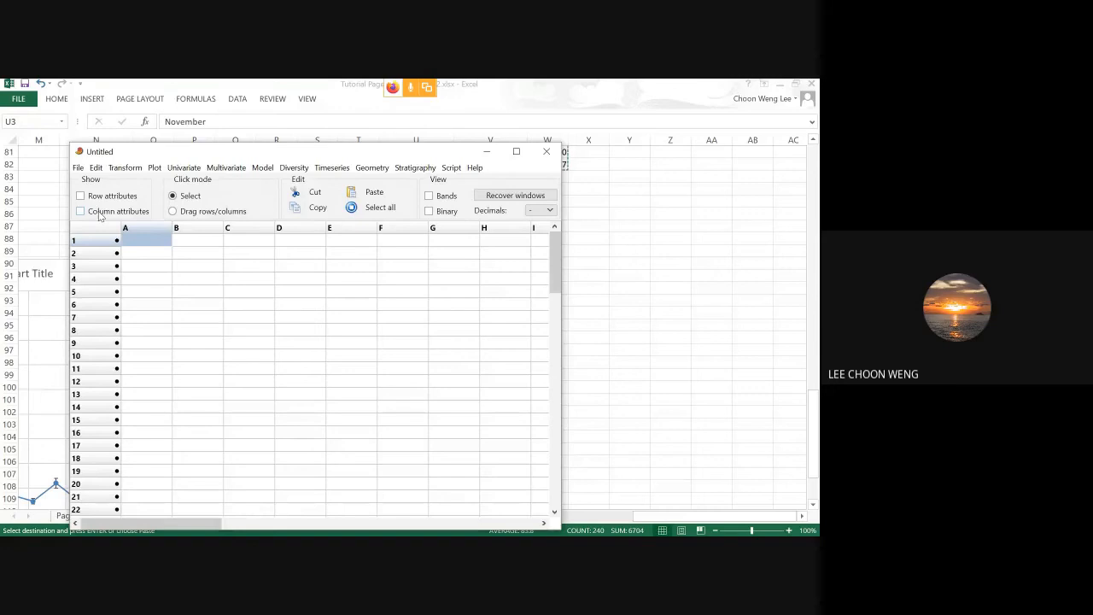
Set the type of columns A and B to Group in the column attributes
click(80, 212)
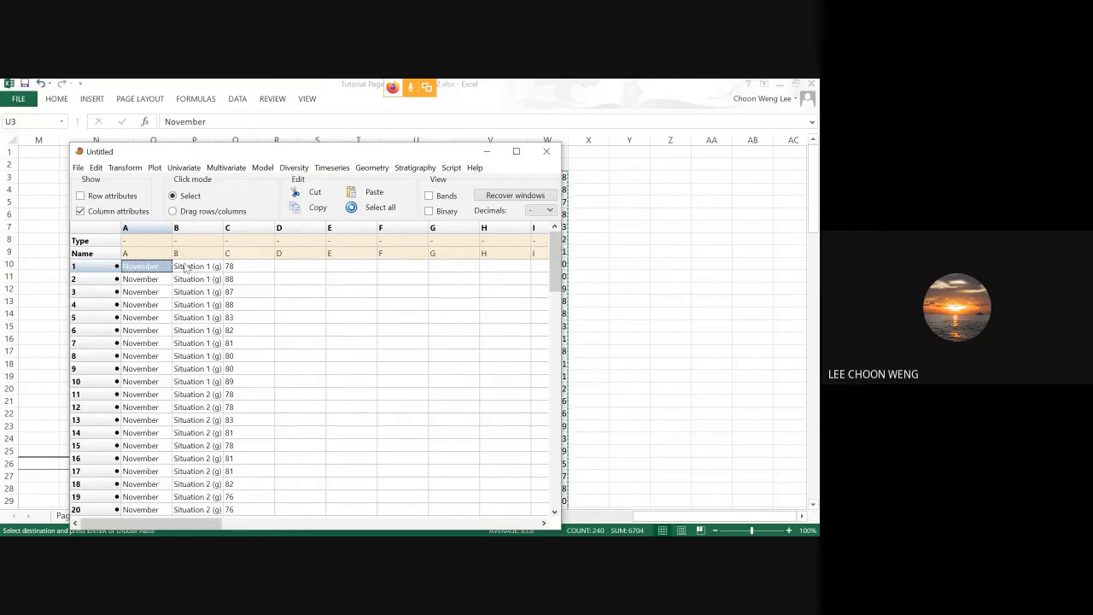
mouse_move(153, 245)
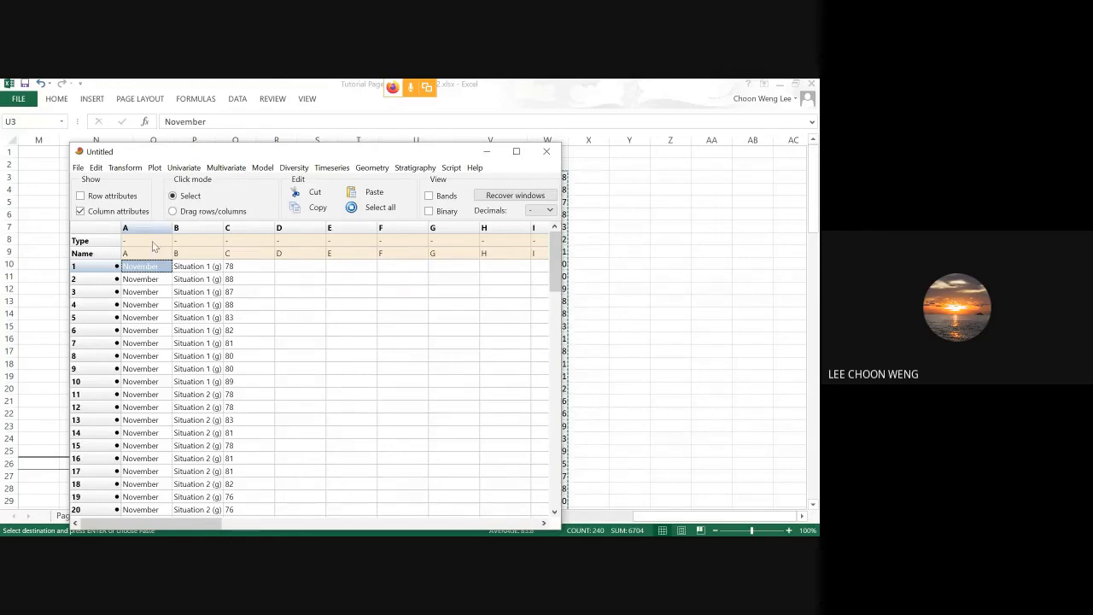
click(145, 240)
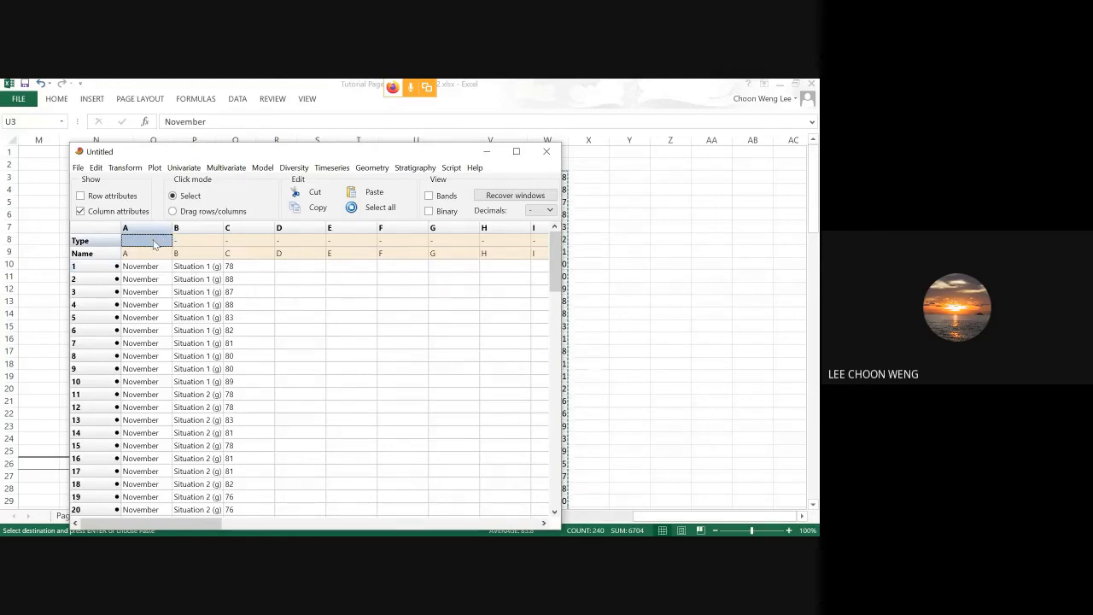
mouse_move(126, 246)
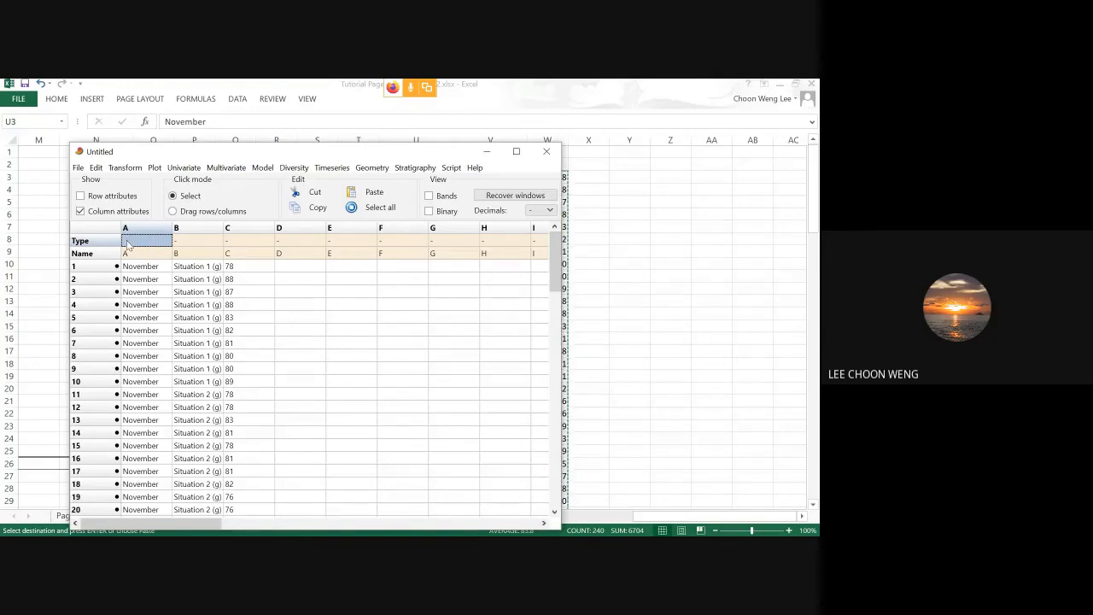
click(145, 239)
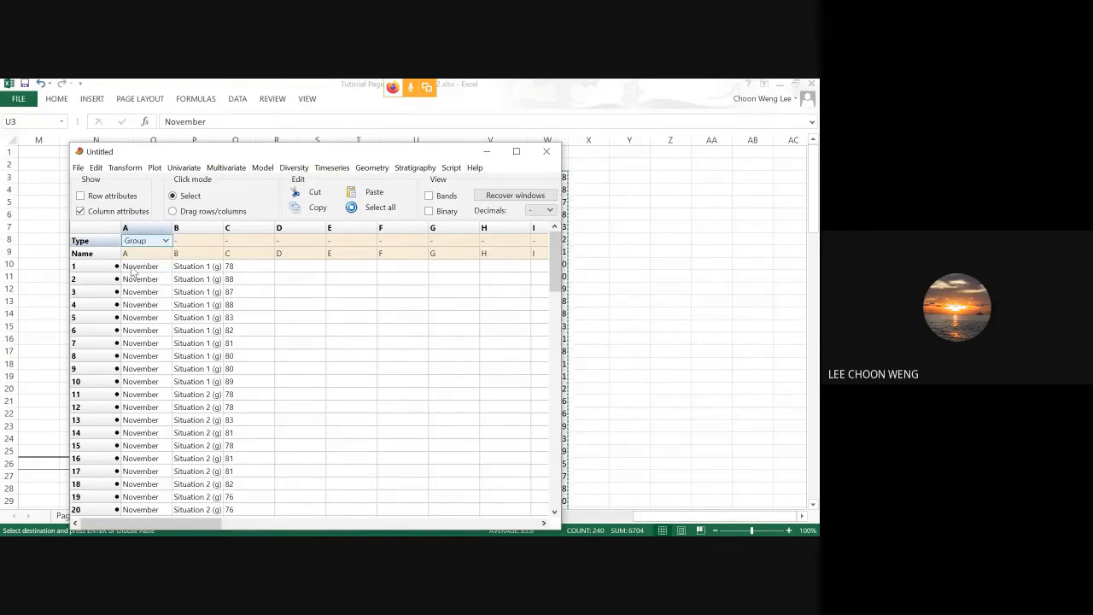
click(196, 239)
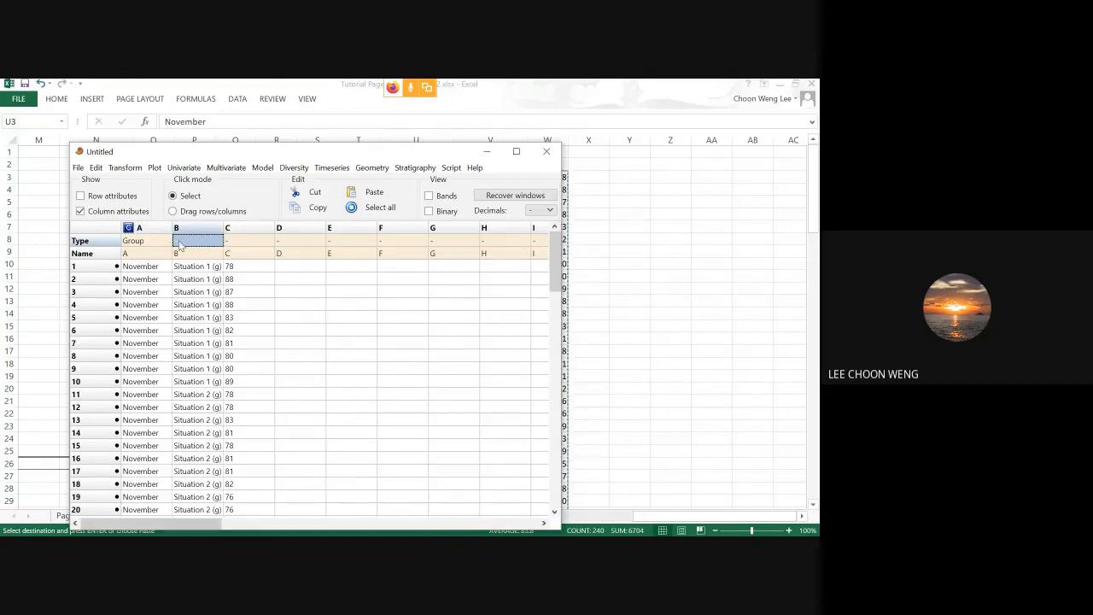
click(198, 239)
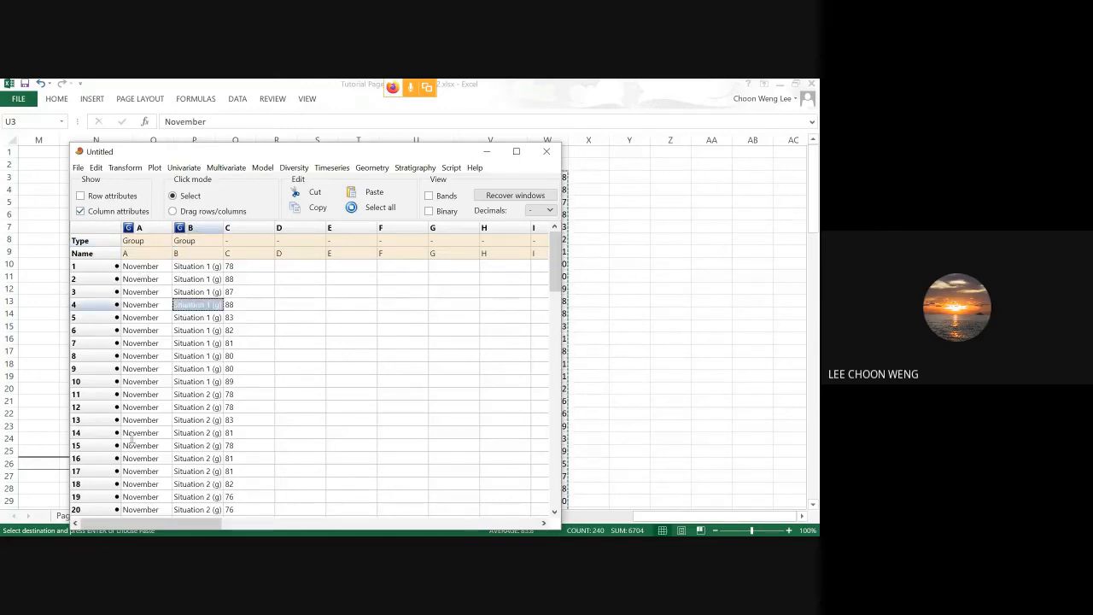
Rename the two grouping columns Month and Situation
scroll(down, 3)
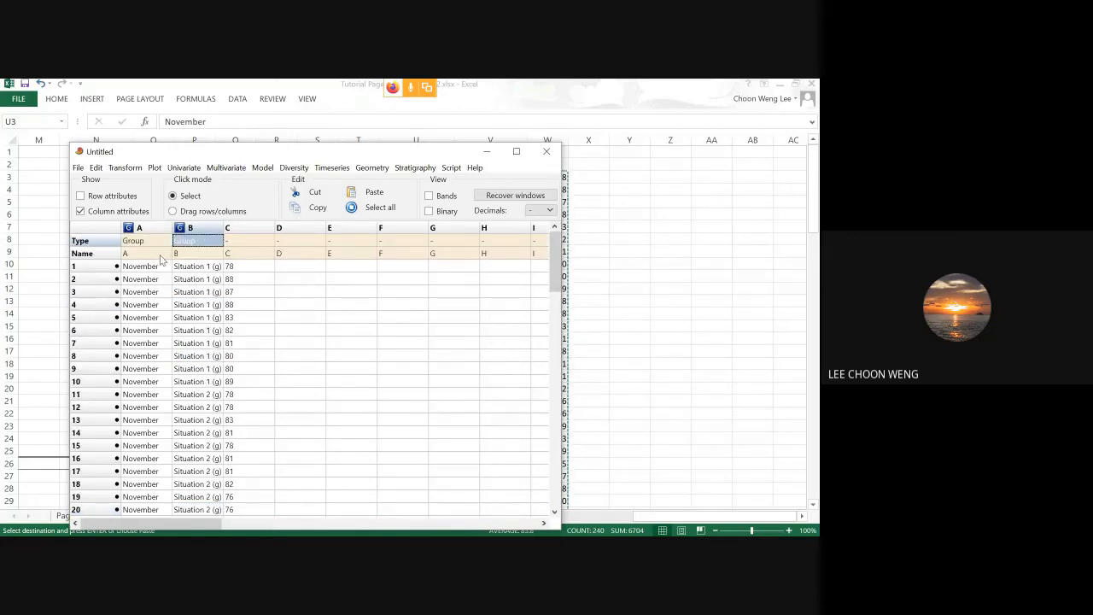
click(140, 252)
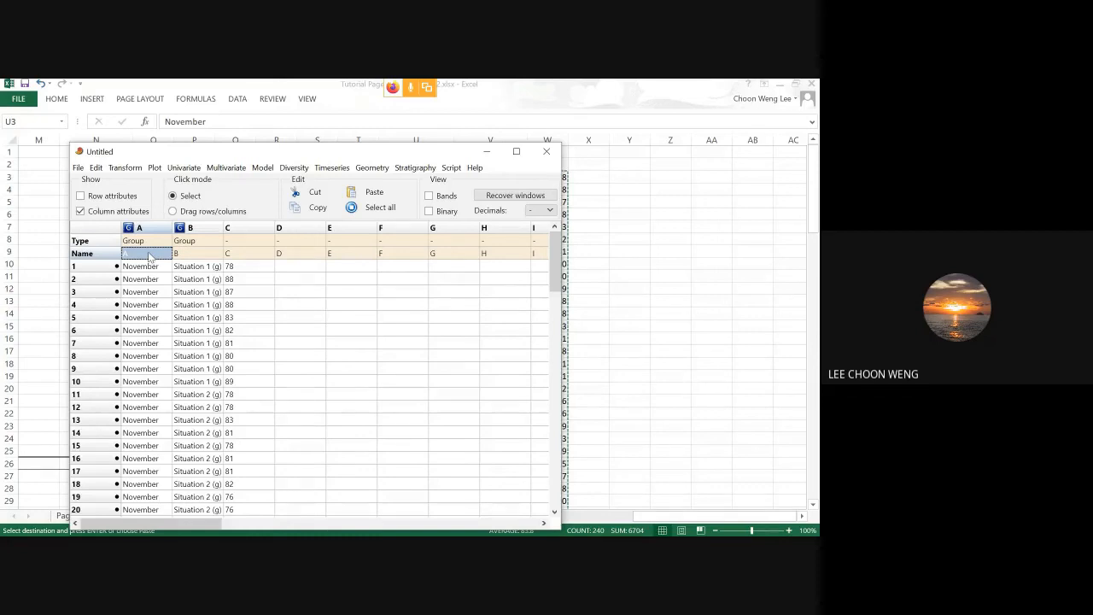
text(Month)
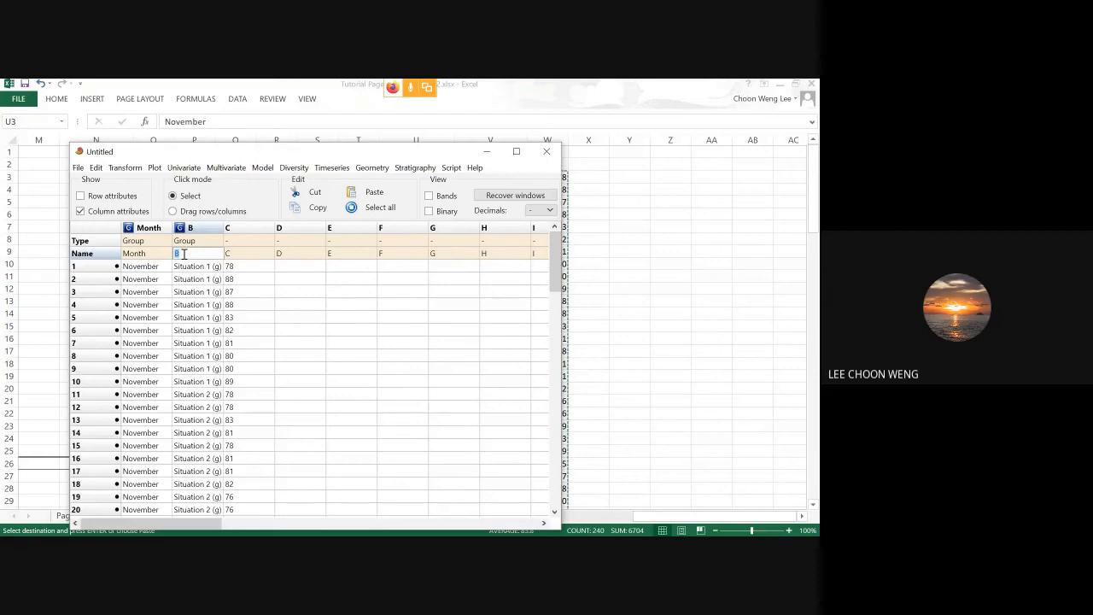
text(Situation)
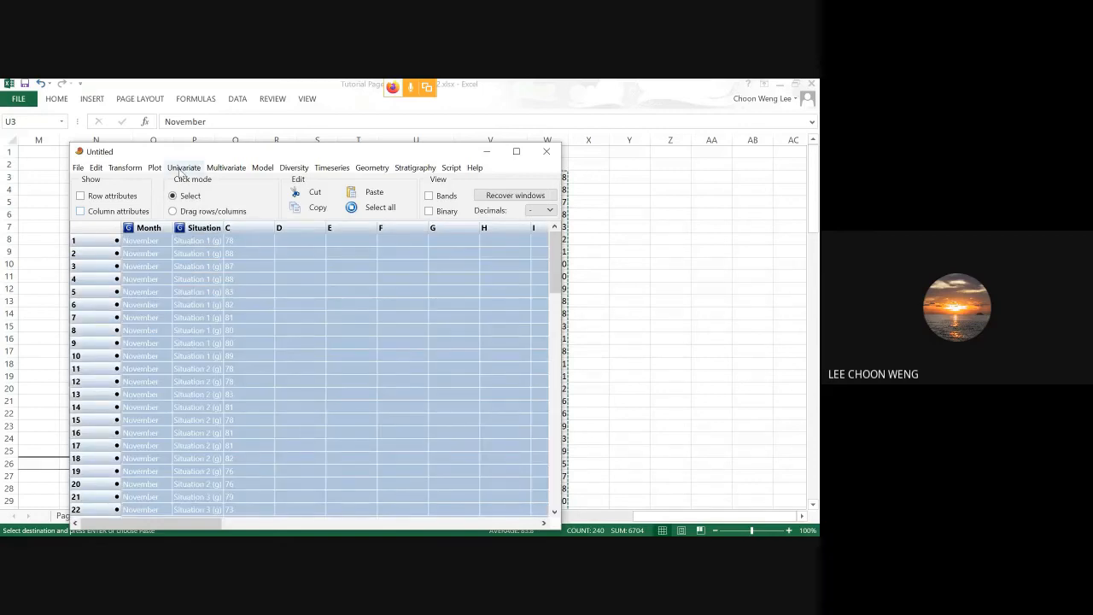
Run Univariate > ANOVA (several samples) > Two-way ANOVA on Month and Situation
click(185, 167)
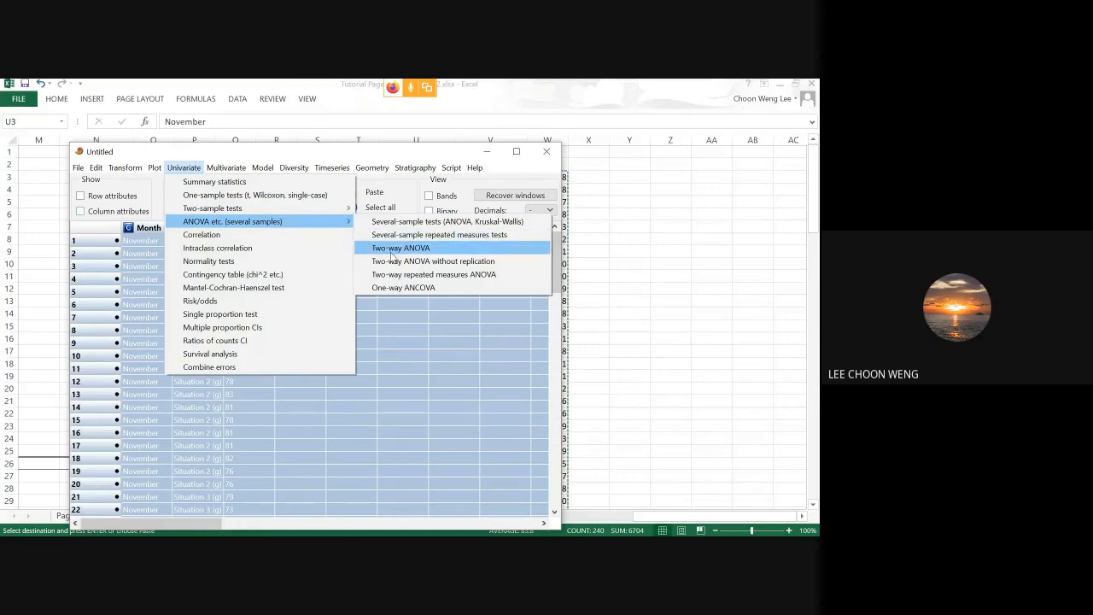
click(399, 247)
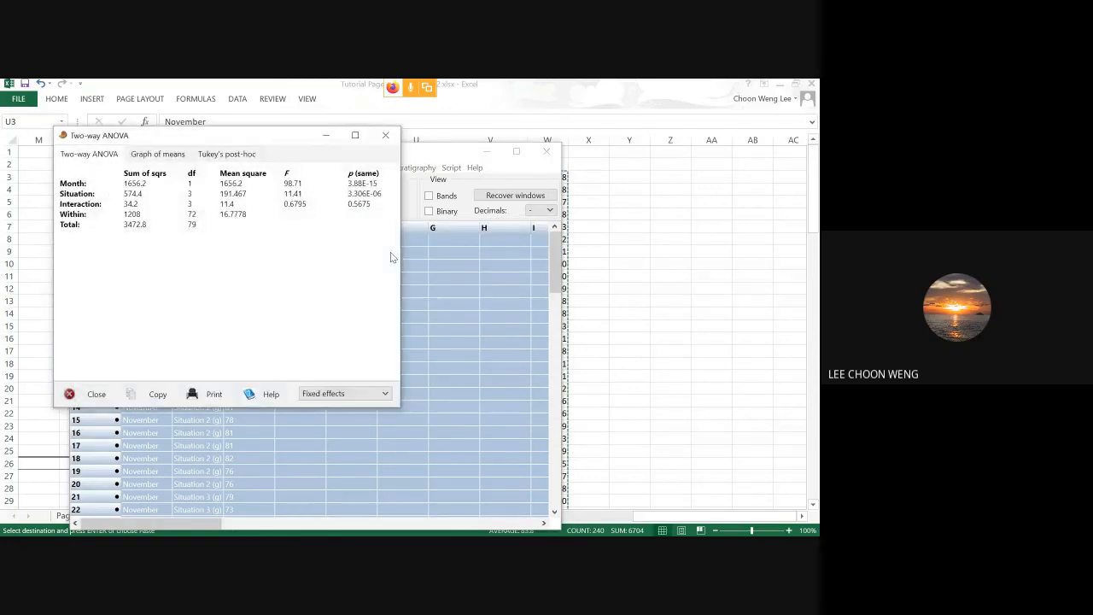
mouse_move(229, 242)
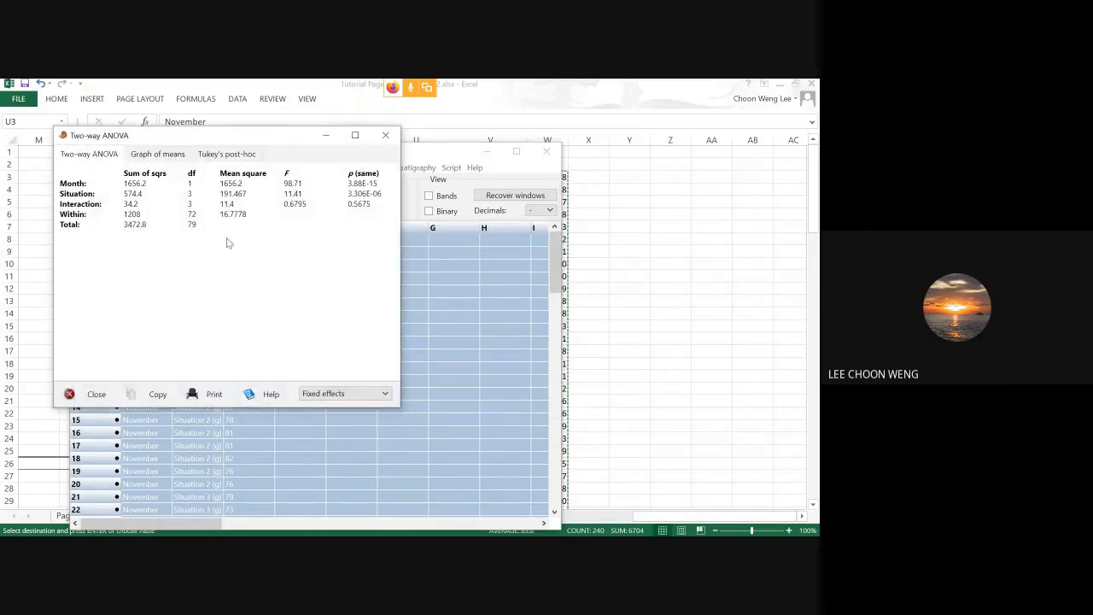
mouse_move(215, 203)
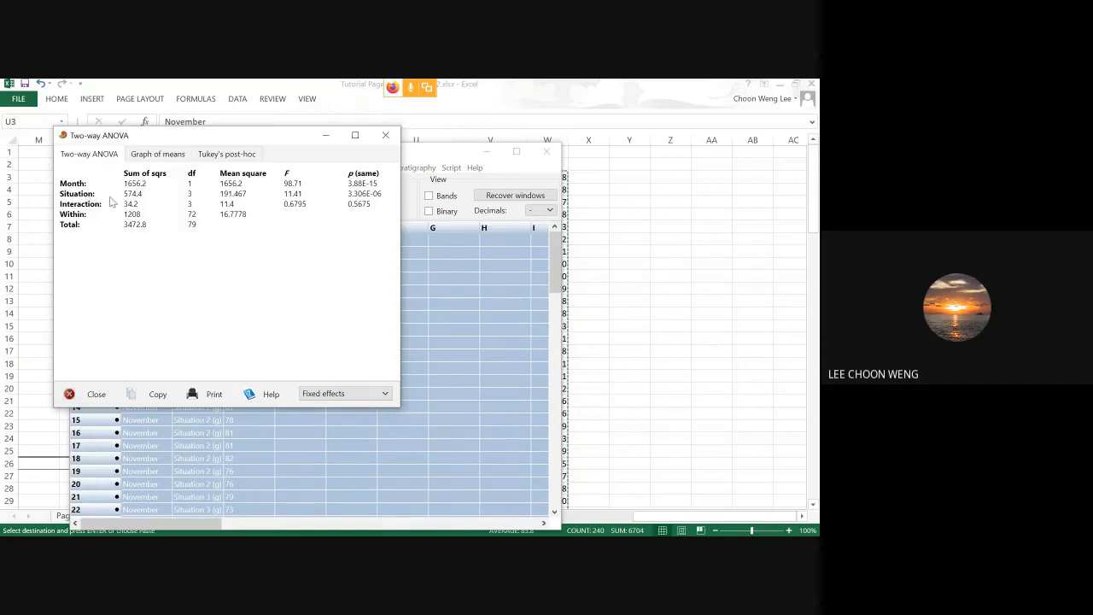
mouse_move(376, 205)
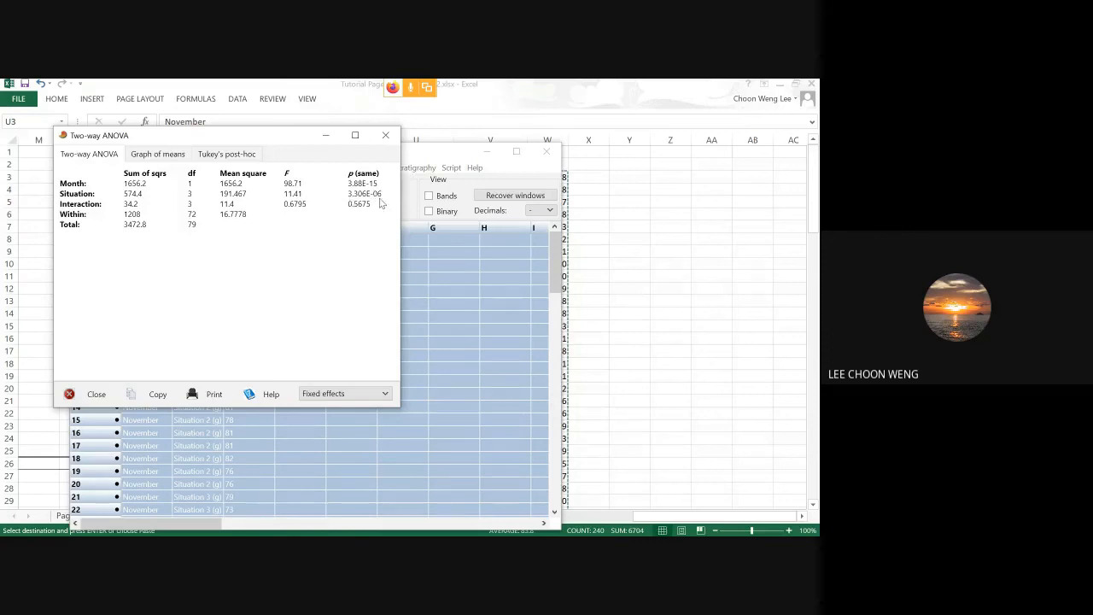
mouse_move(225, 243)
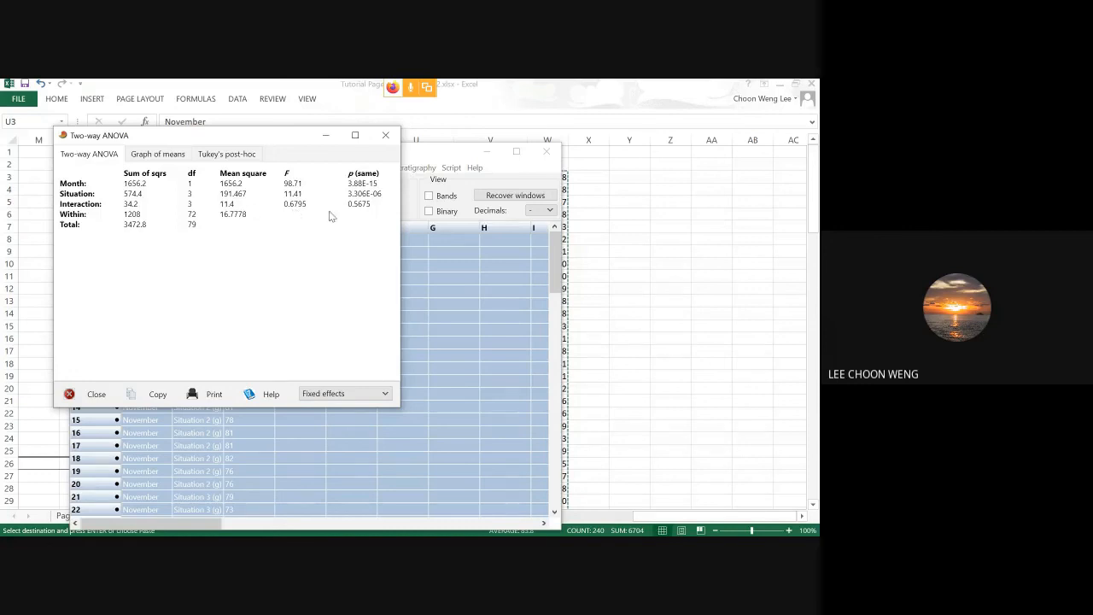
mouse_move(359, 211)
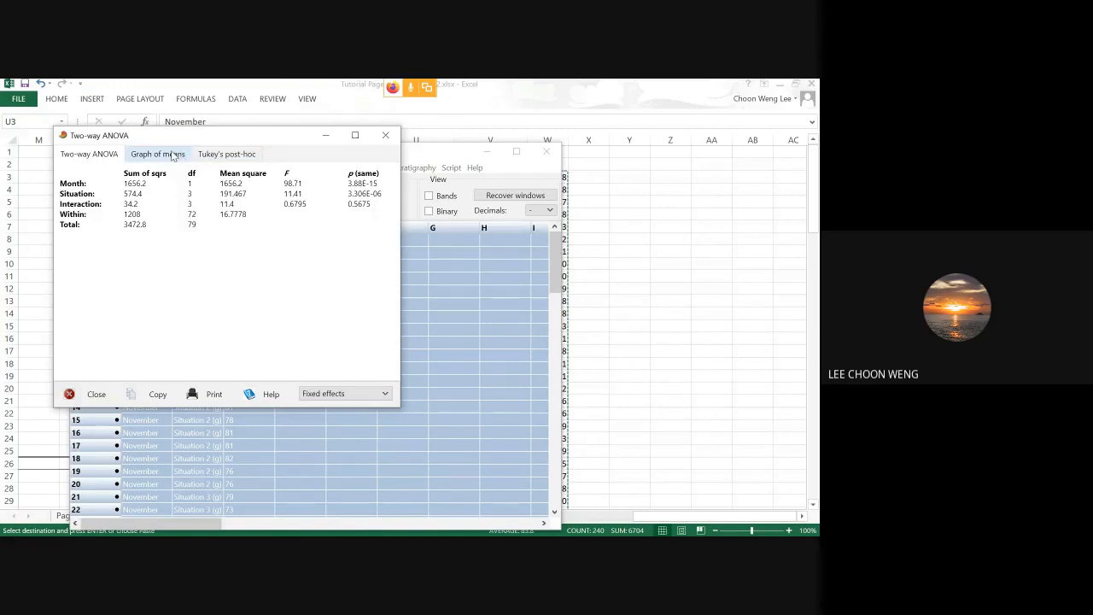
View the graph of means by Factor B then Factor A, and move to Tukey's post-hoc
click(157, 153)
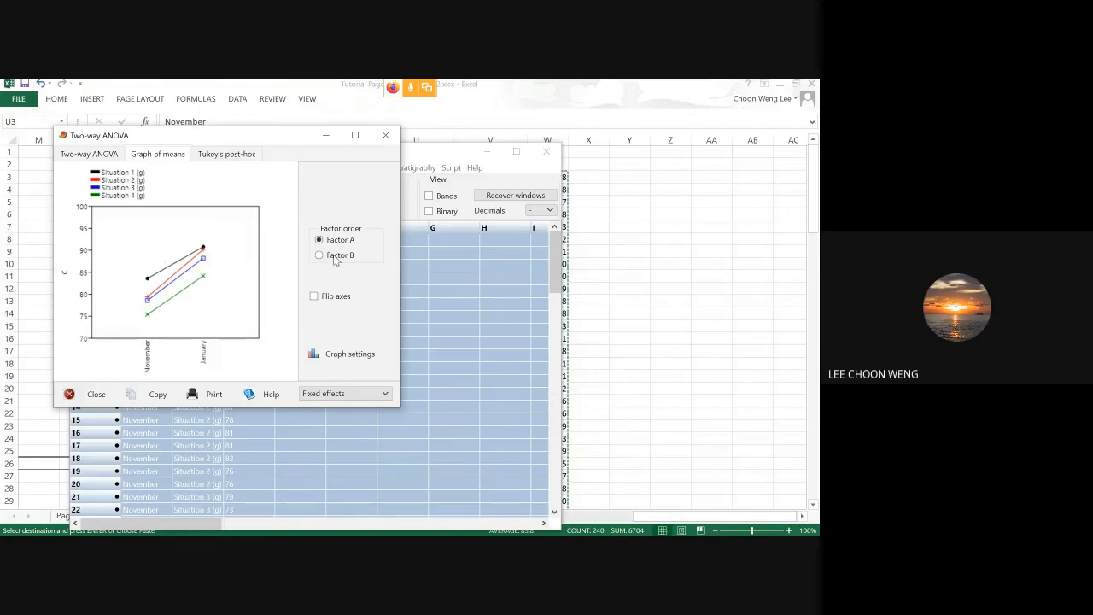
click(320, 255)
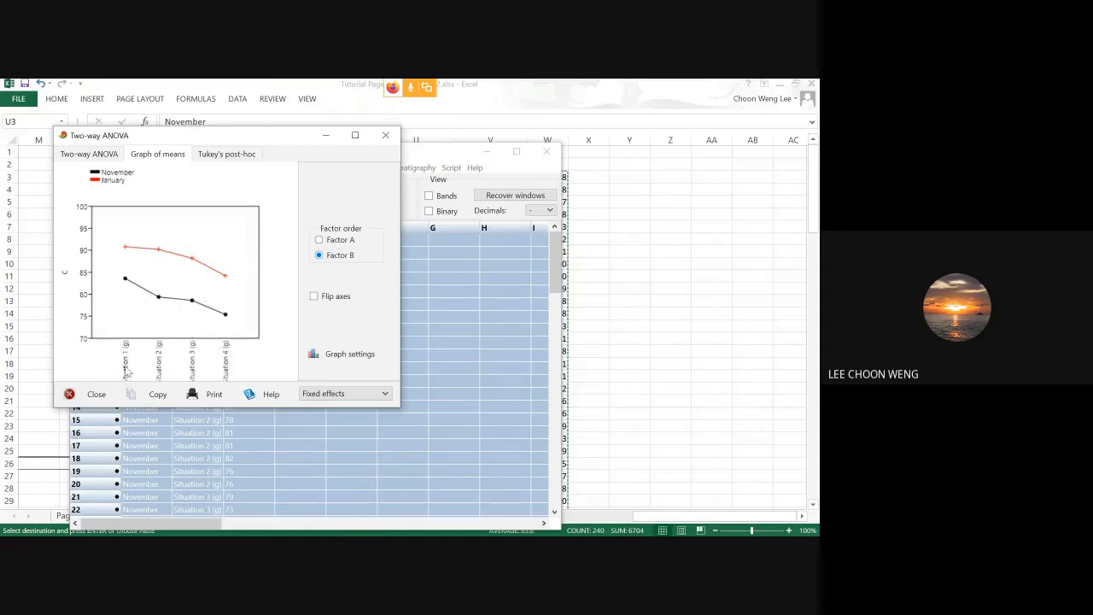
click(319, 239)
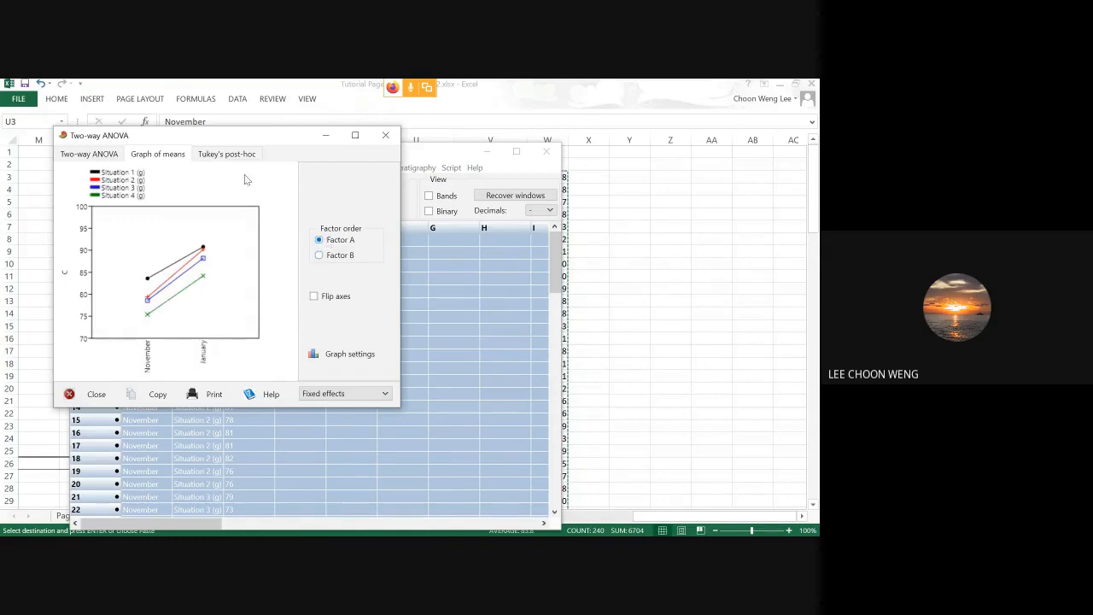
click(226, 154)
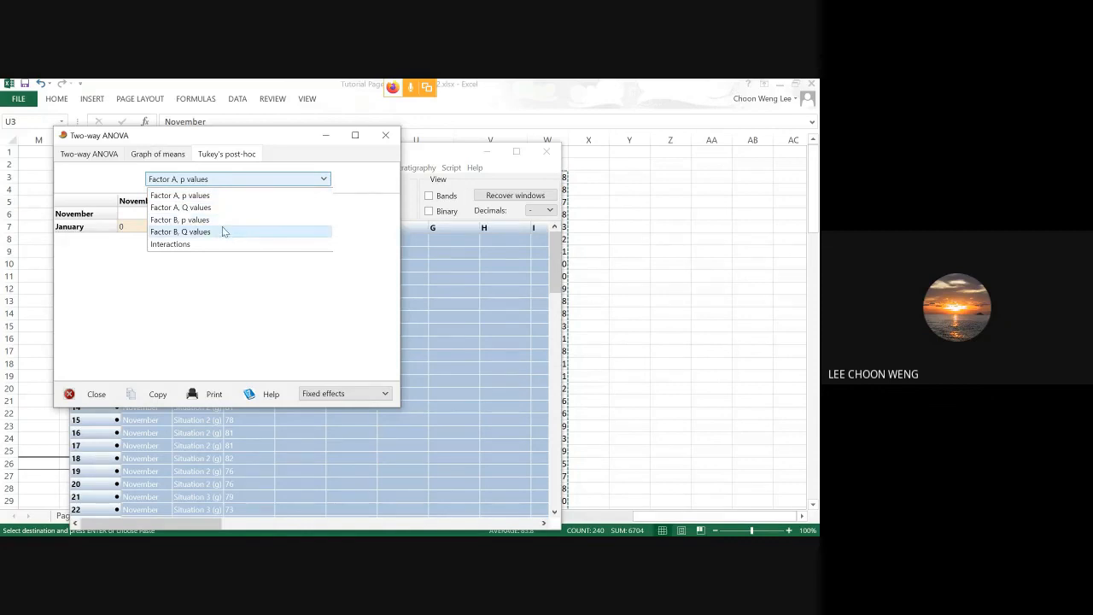
Show Tukey Q values then p values for Factor B situations, and return to Excel
click(181, 232)
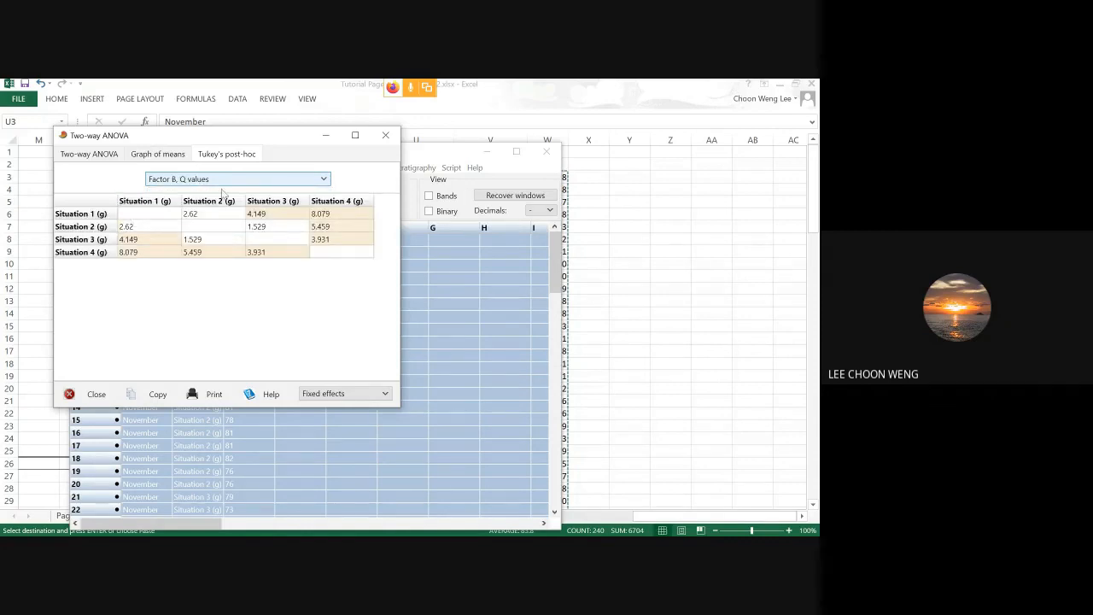
mouse_move(324, 218)
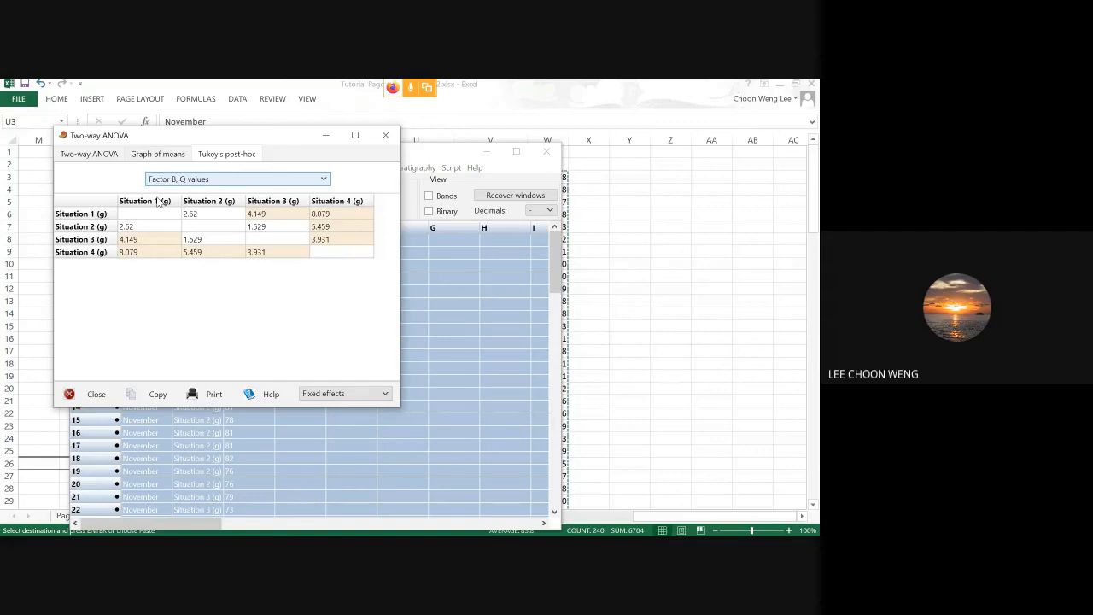
mouse_move(204, 212)
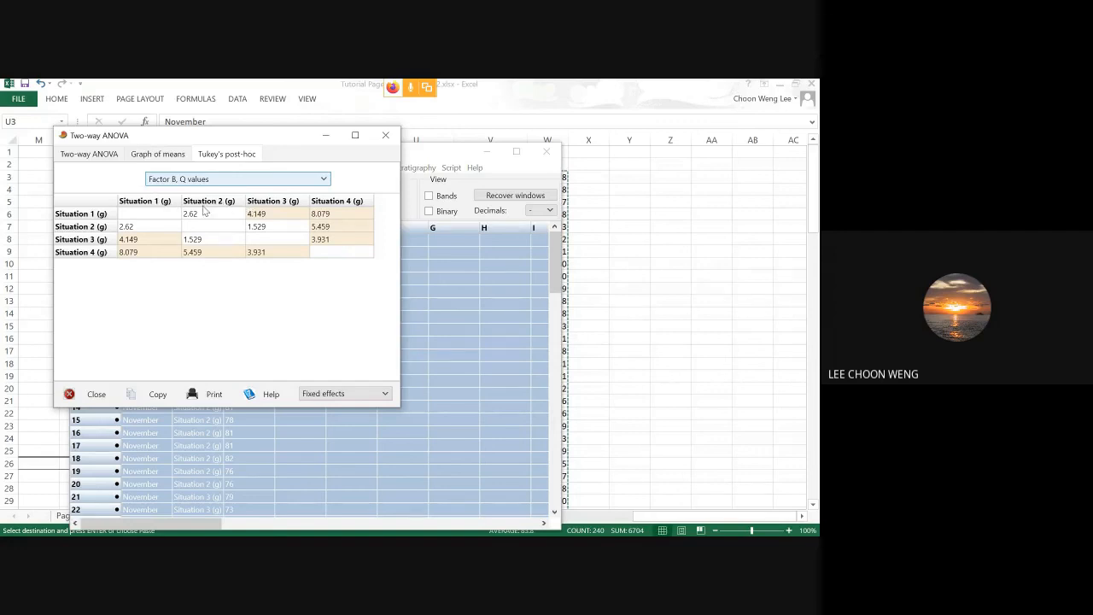
mouse_move(329, 242)
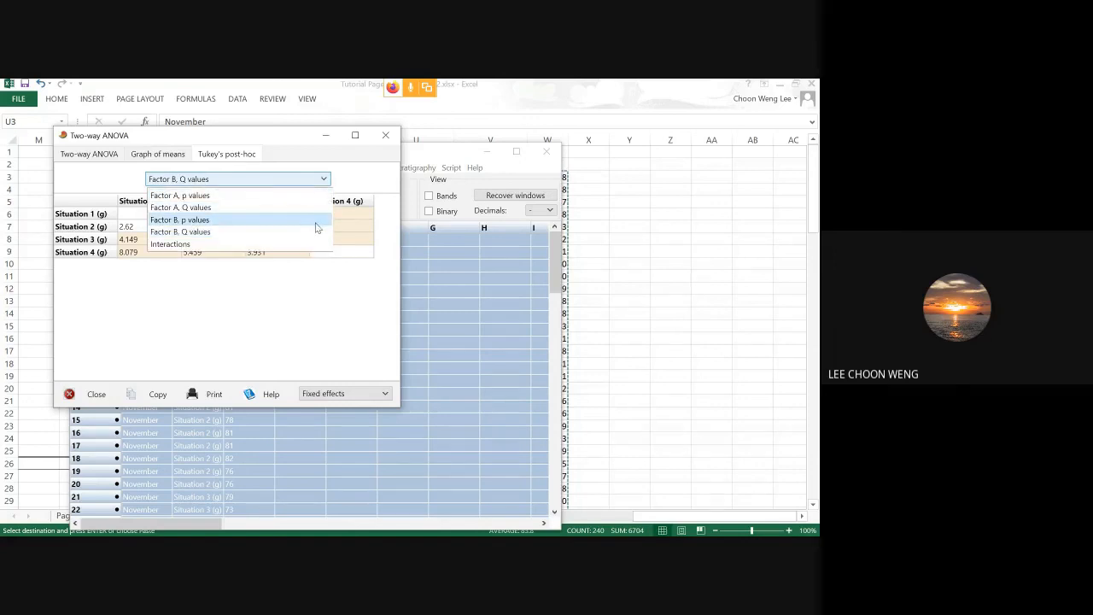
click(180, 219)
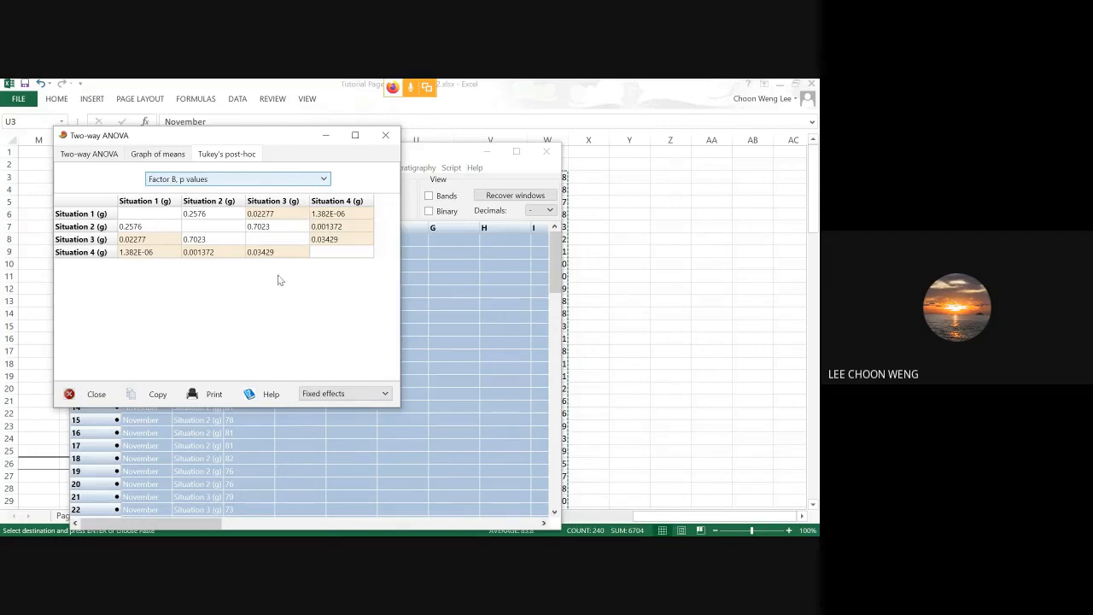
mouse_move(396, 189)
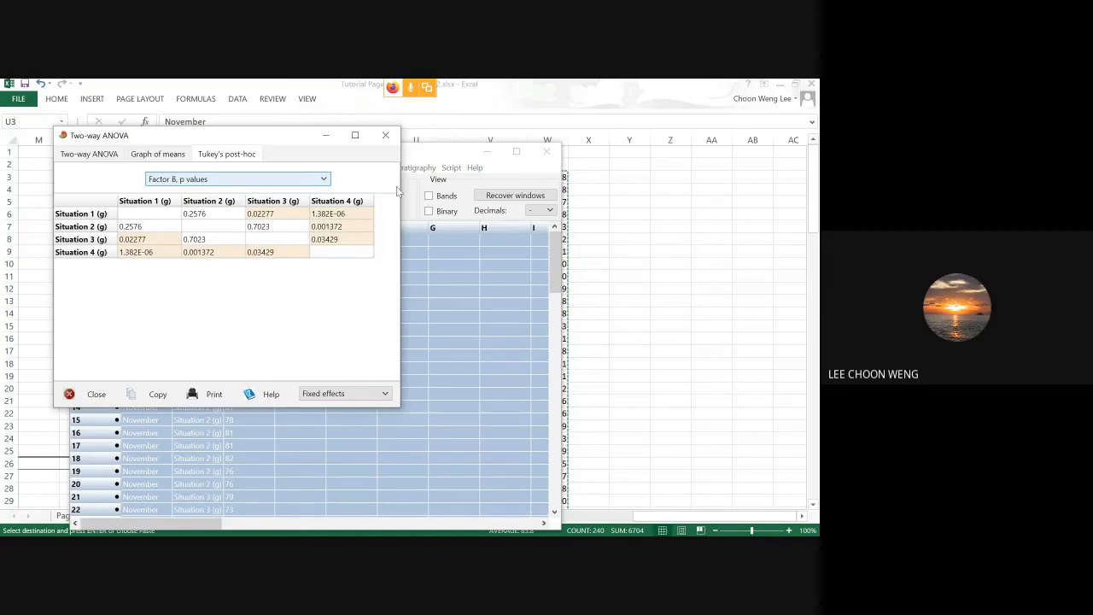
mouse_move(646, 285)
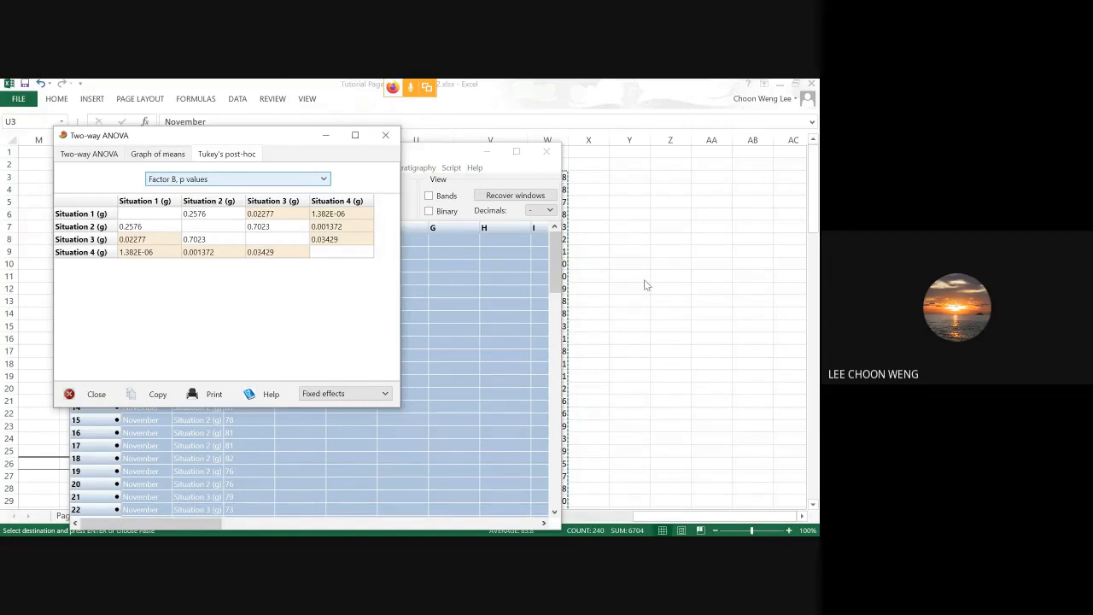
click(89, 392)
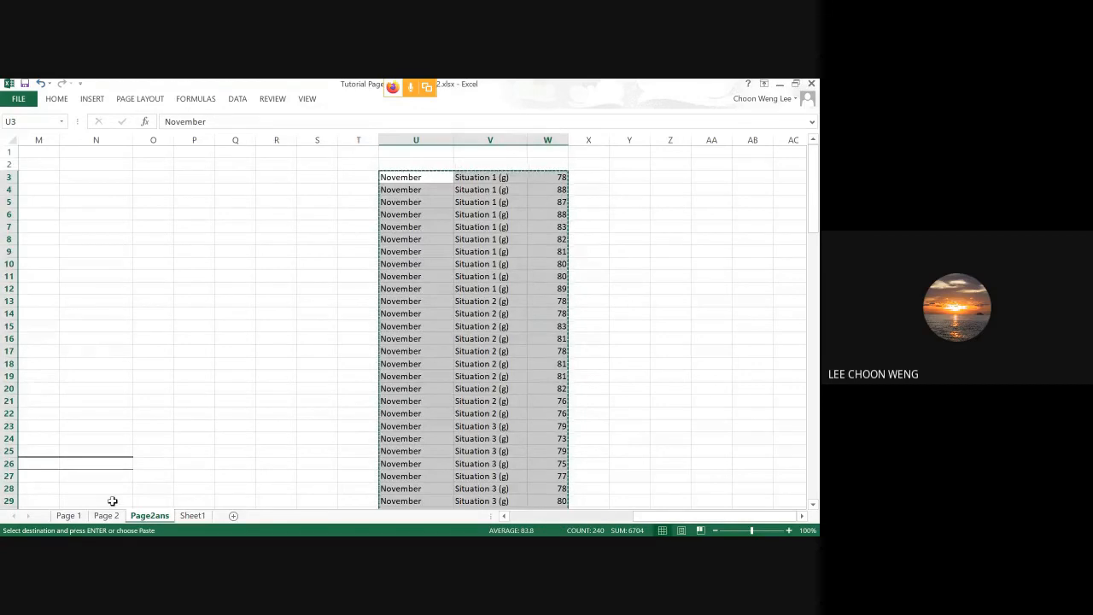
Switch to the Page 2 sheet and scroll down to the bird-mass tables
click(106, 516)
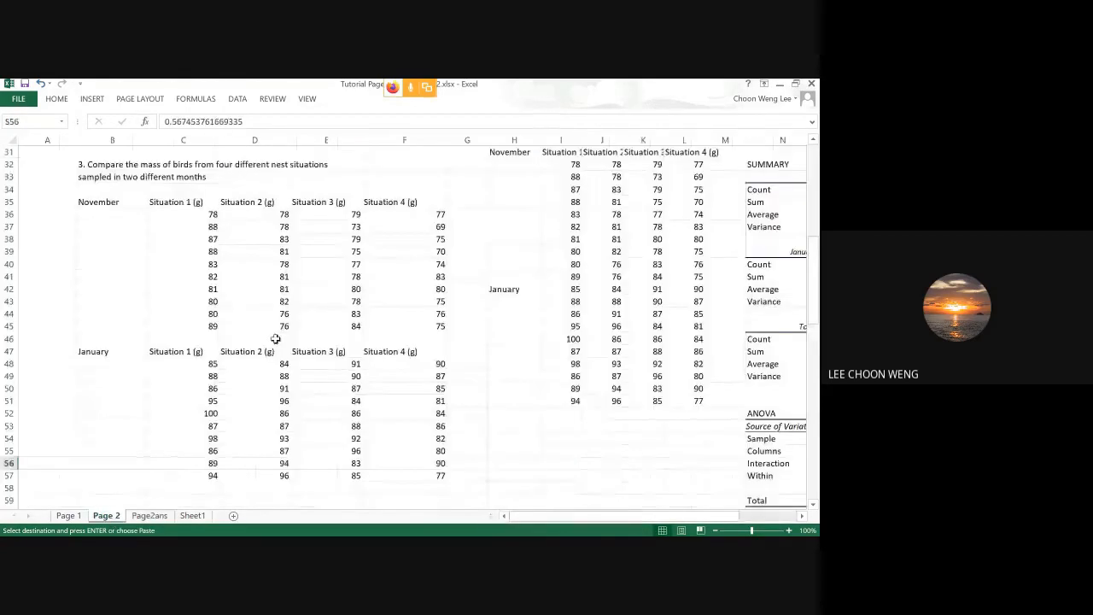
scroll(down, 3)
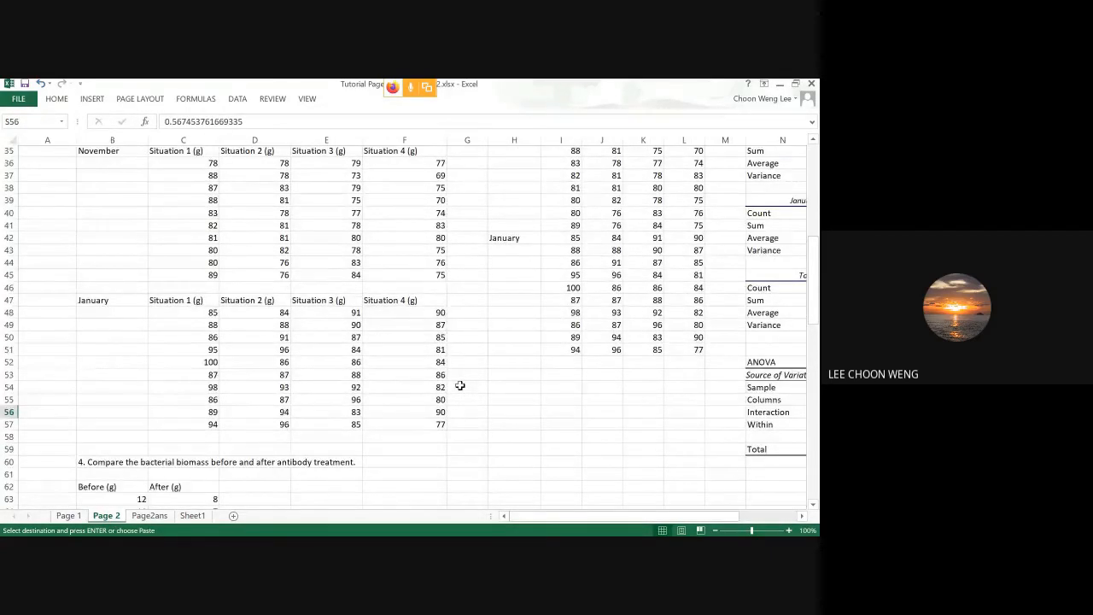